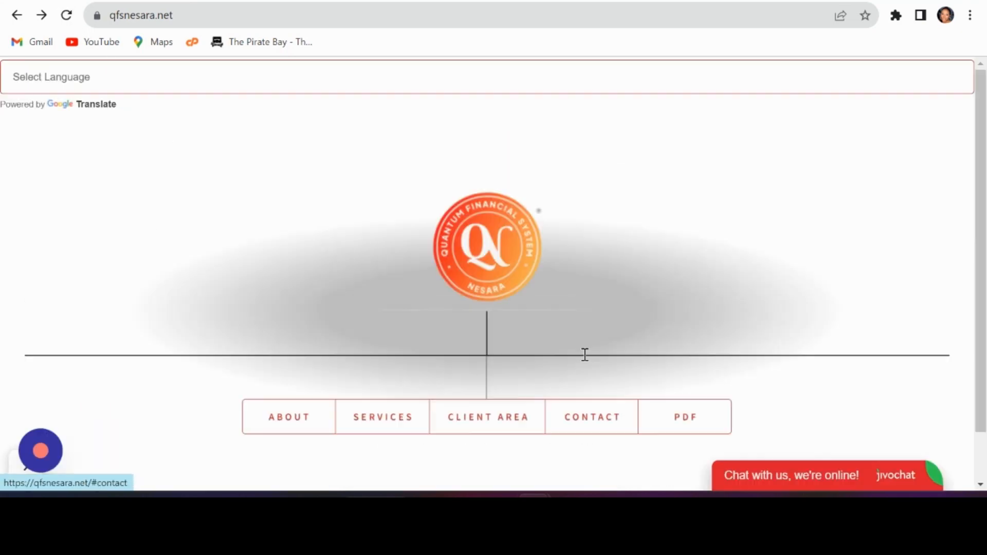
# Step: Scroll to the About section and choose JOIN US to reach registration
pyautogui.scroll(-3)
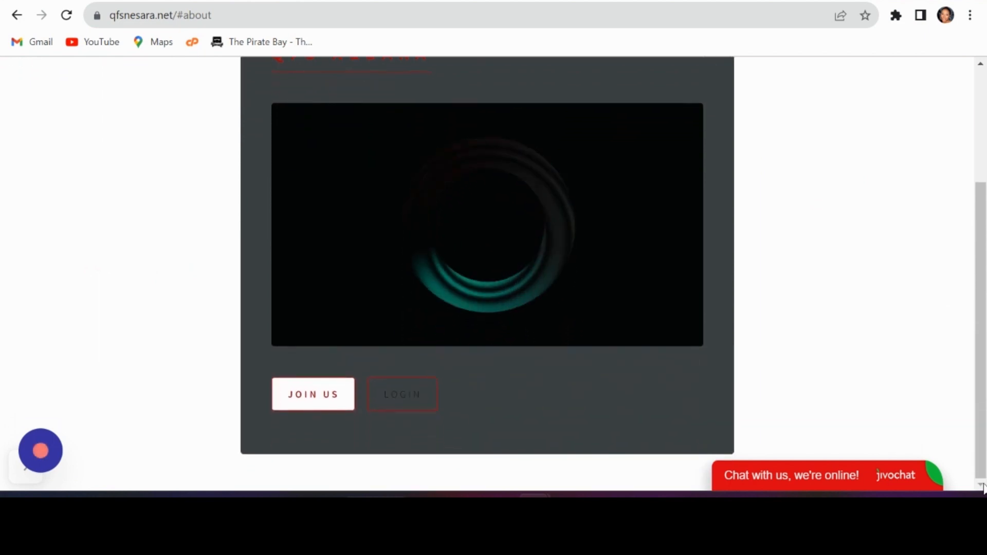
pyautogui.click(313, 394)
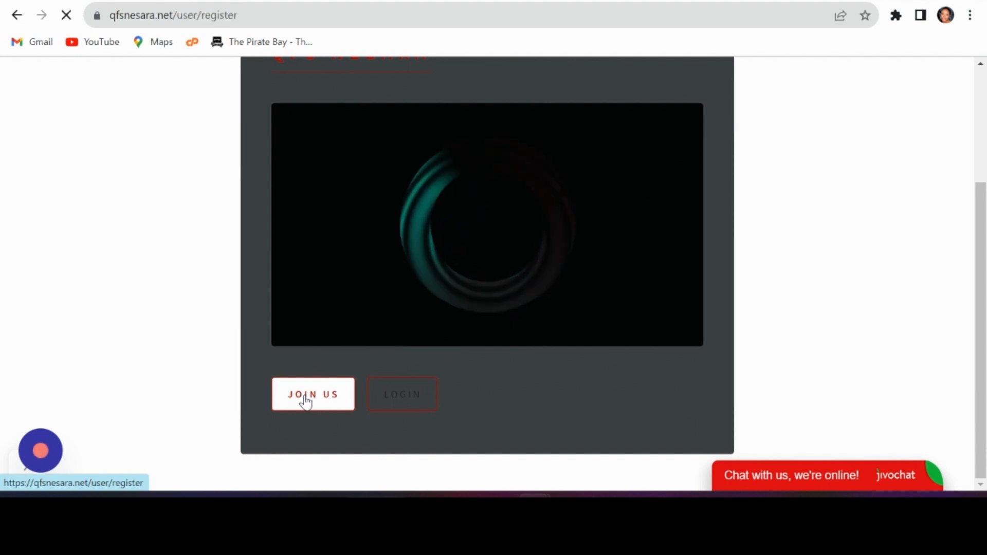
# Step: Enter username 'nadiaw' and the email, phone and password details on the sign-up form
pyautogui.click(313, 394)
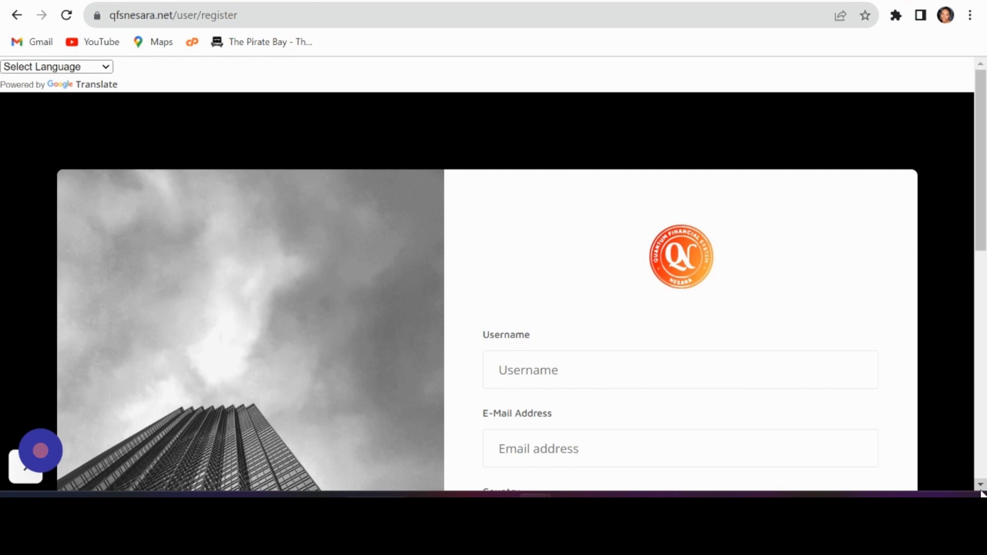
pyautogui.scroll(-3)
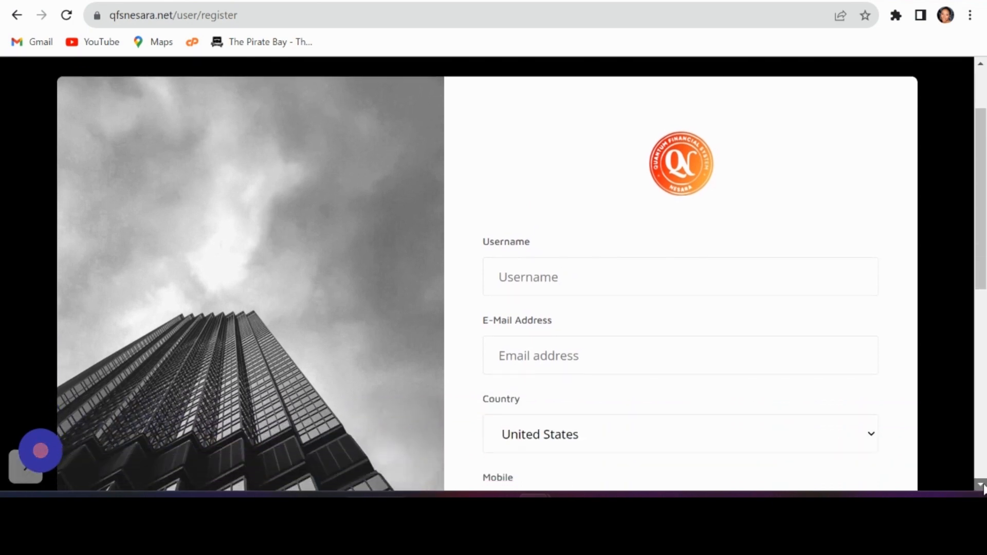
pyautogui.scroll(-3)
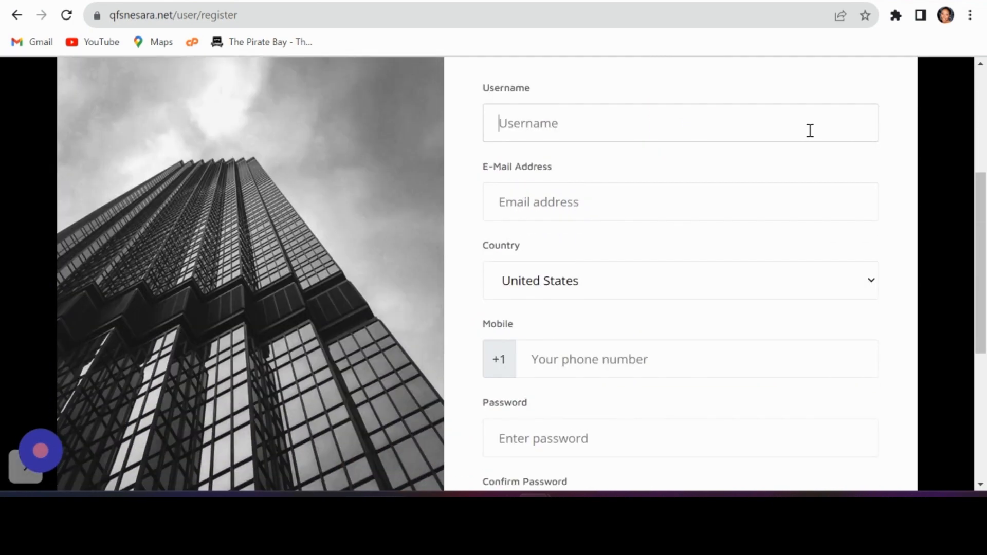
pyautogui.write('nadiaw')
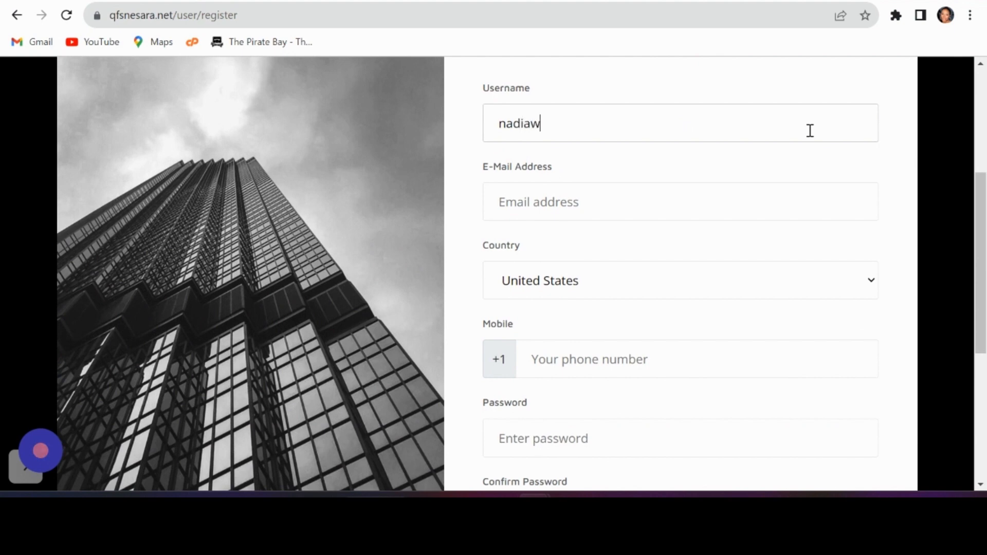
pyautogui.write('right')
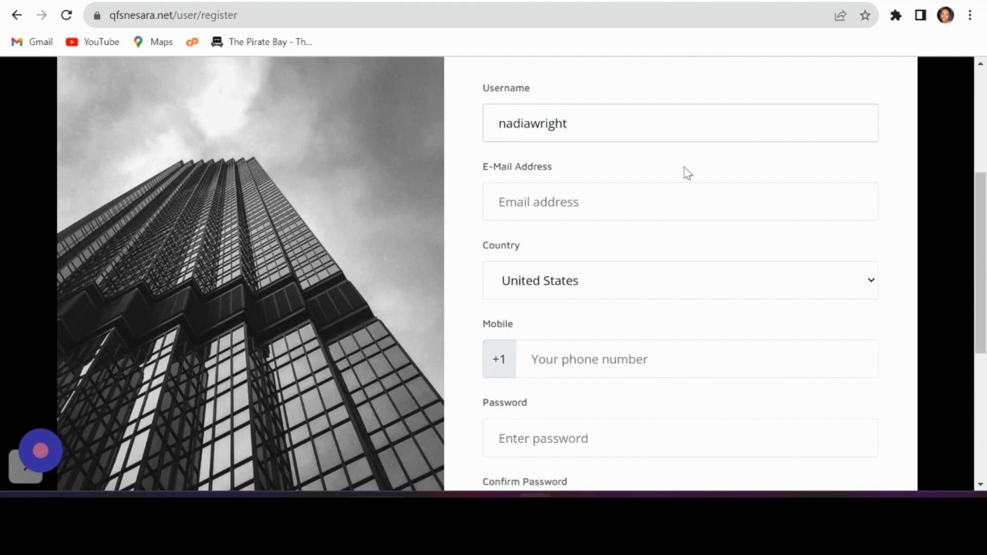
pyautogui.moveTo(786, 346)
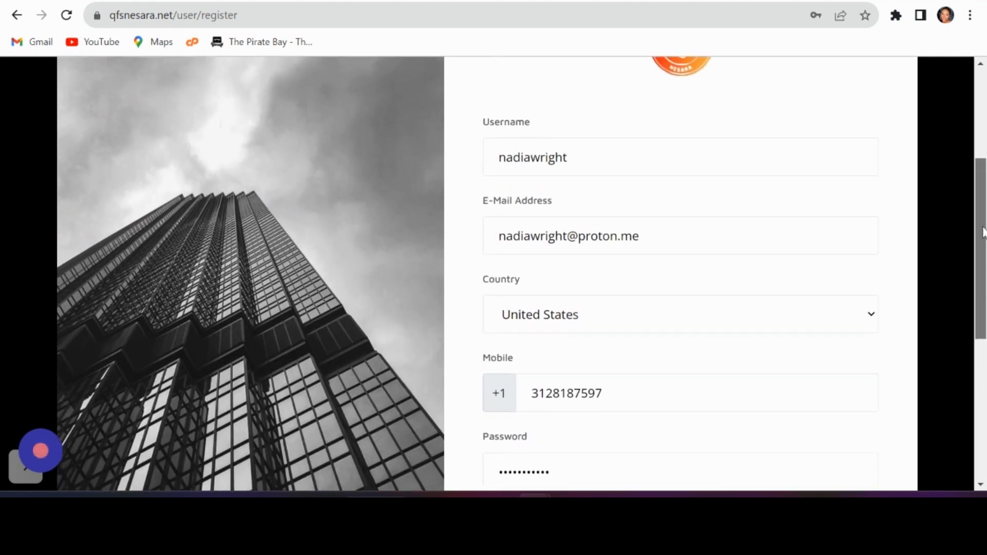
# Step: Accept the privacy and terms policies and submit the registration
pyautogui.scroll(-3)
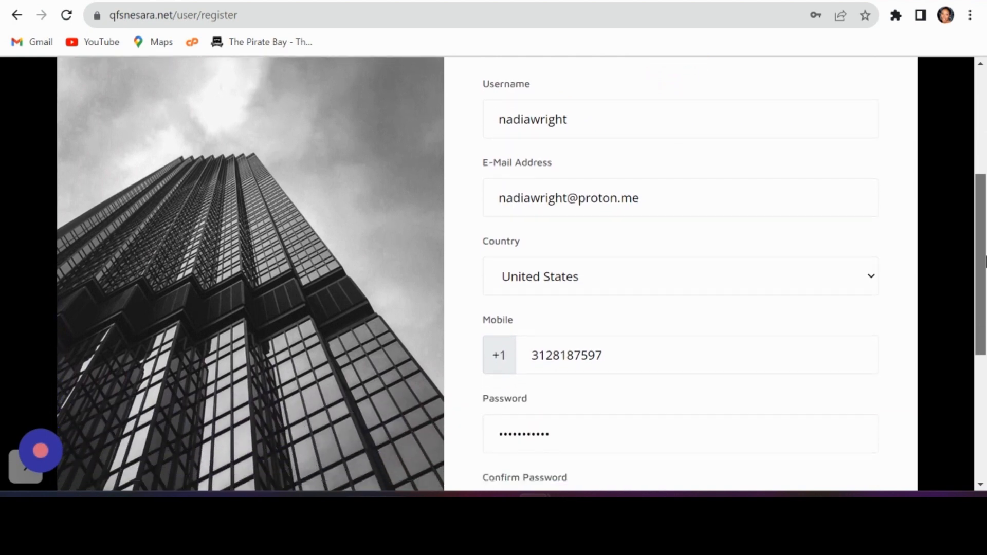
pyautogui.scroll(-3)
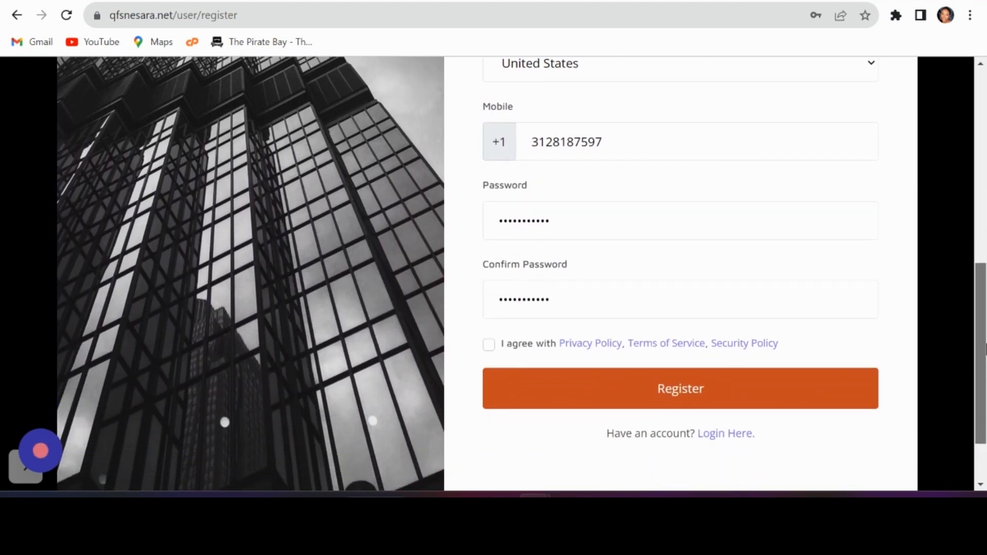
pyautogui.scroll(-3)
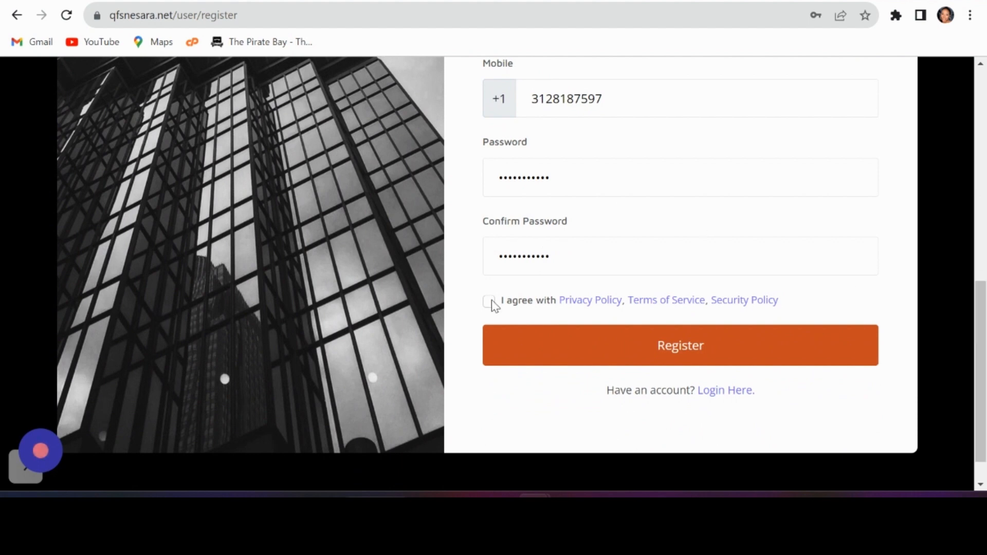
pyautogui.click(490, 301)
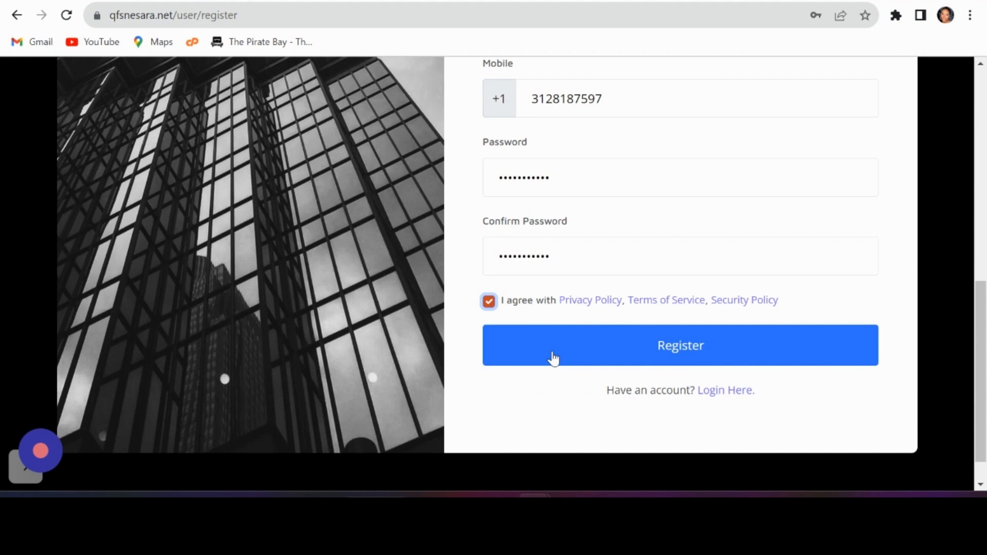
pyautogui.click(680, 345)
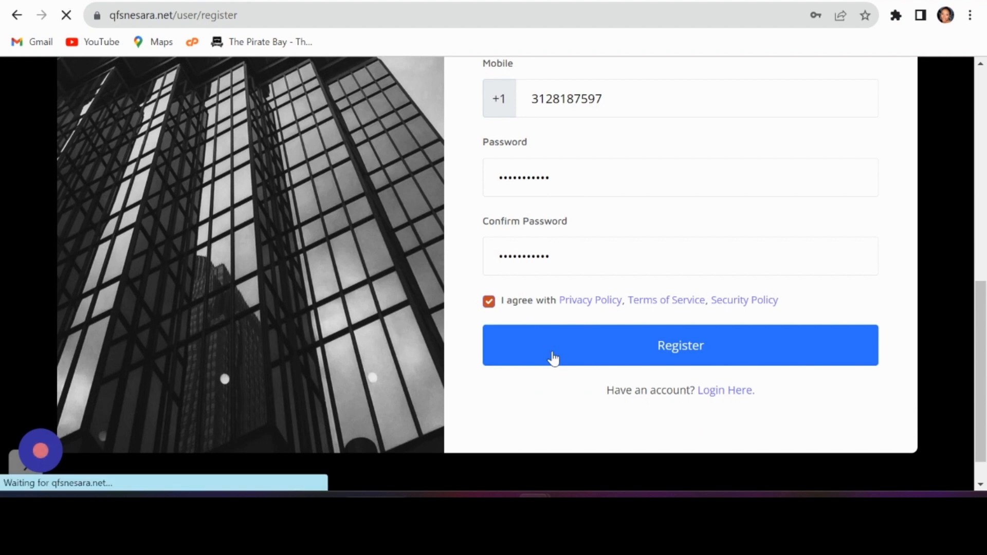
pyautogui.click(680, 346)
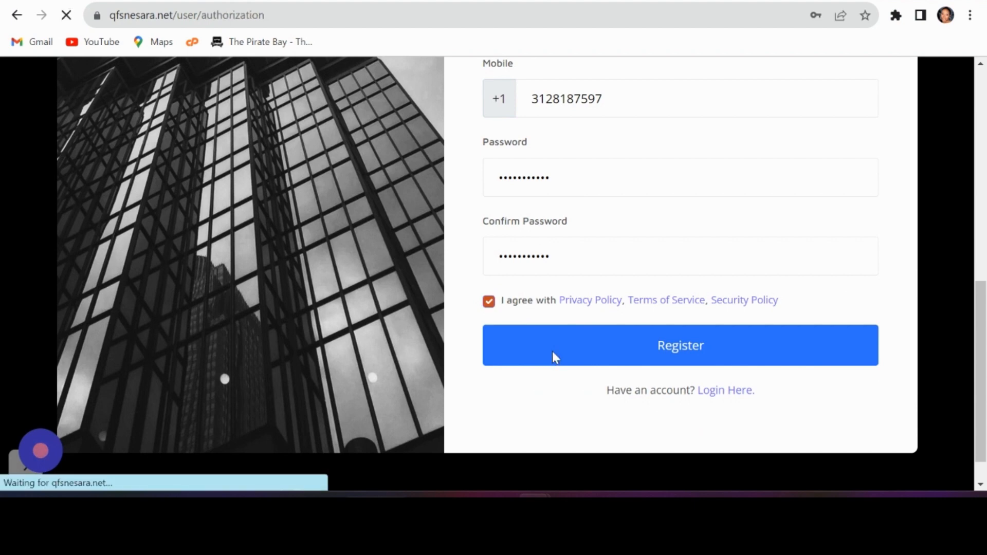
pyautogui.click(680, 346)
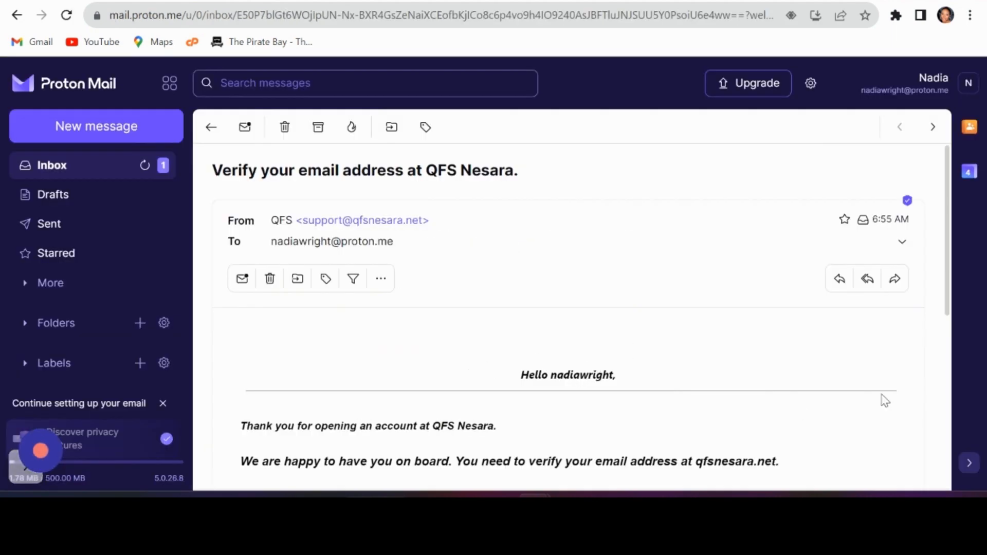
pyautogui.scroll(-3)
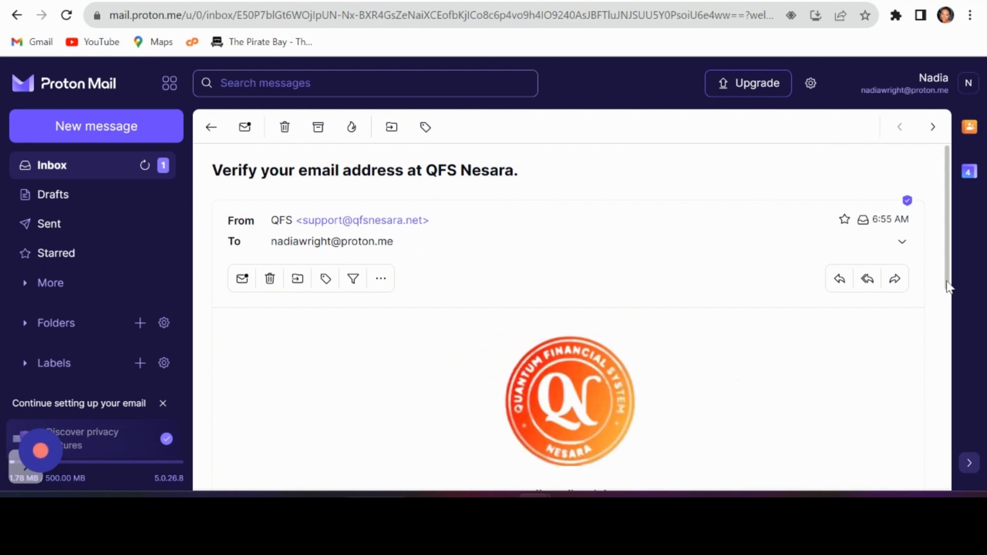
pyautogui.scroll(-3)
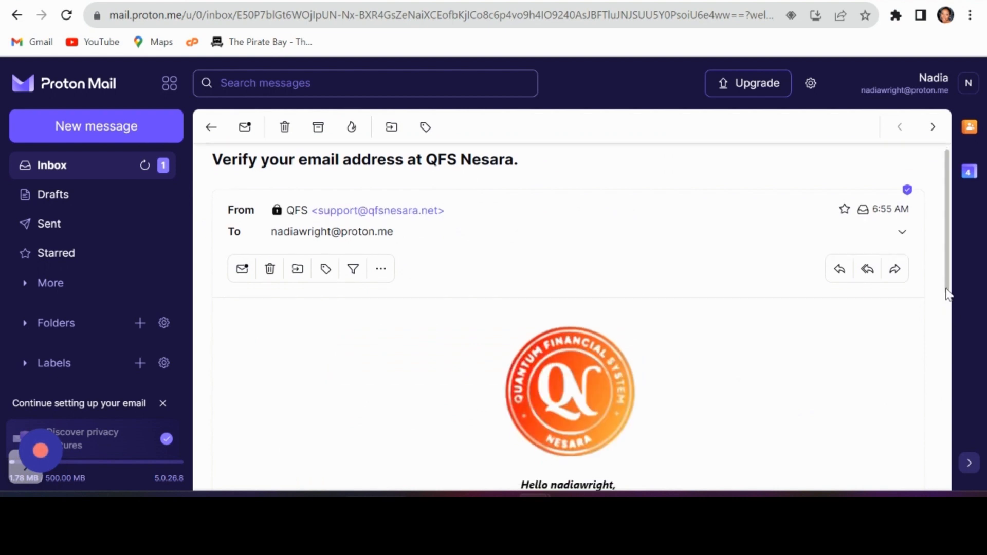
pyautogui.scroll(-3)
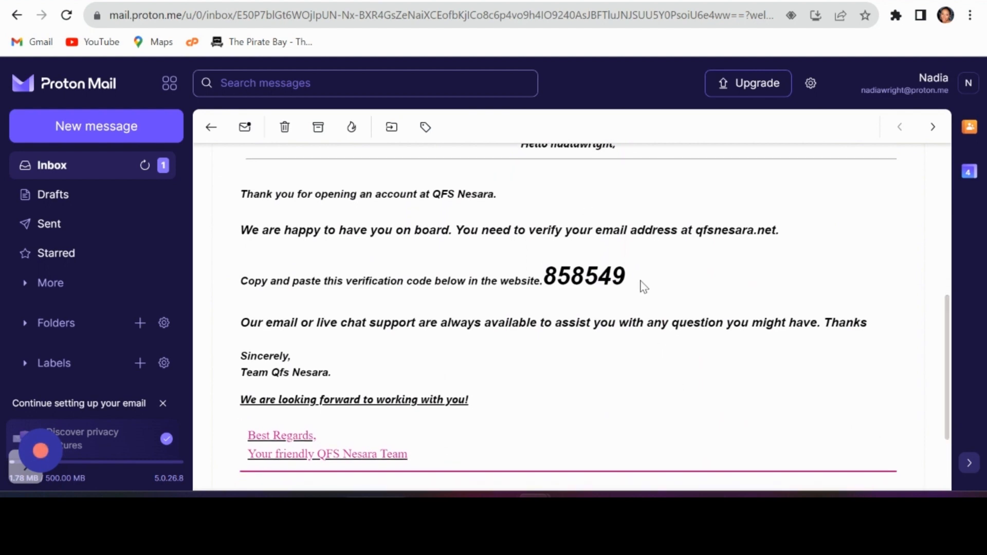
pyautogui.doubleClick(584, 275)
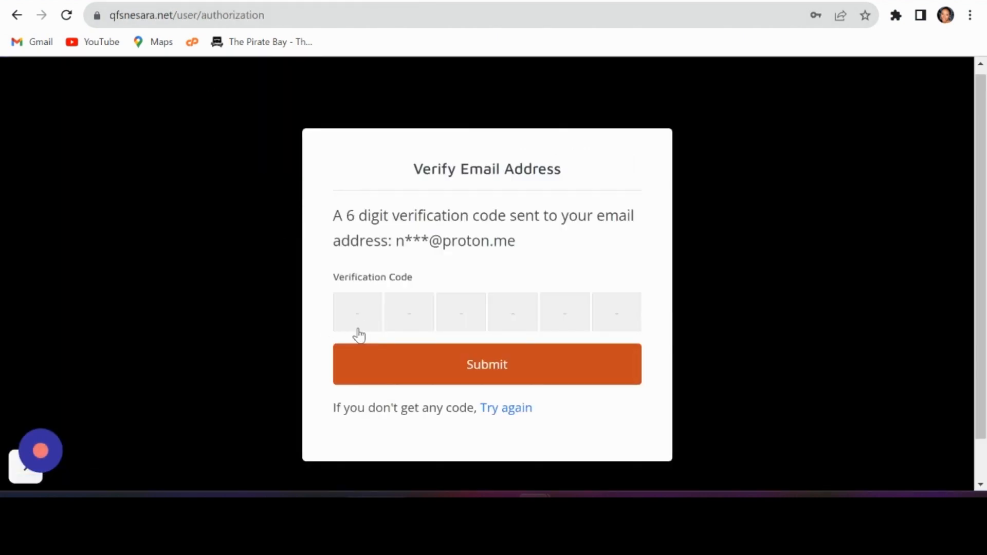
pyautogui.click(486, 364)
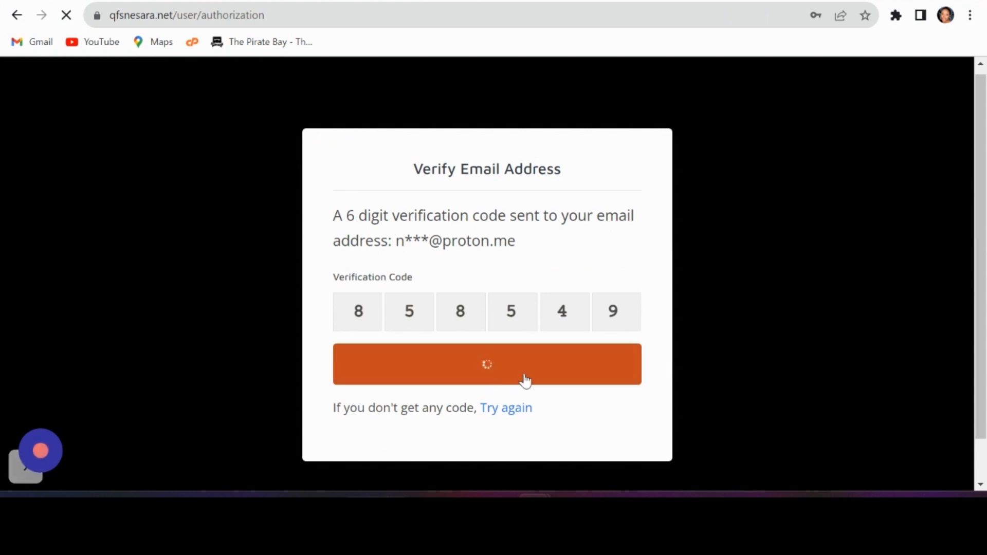
pyautogui.click(487, 365)
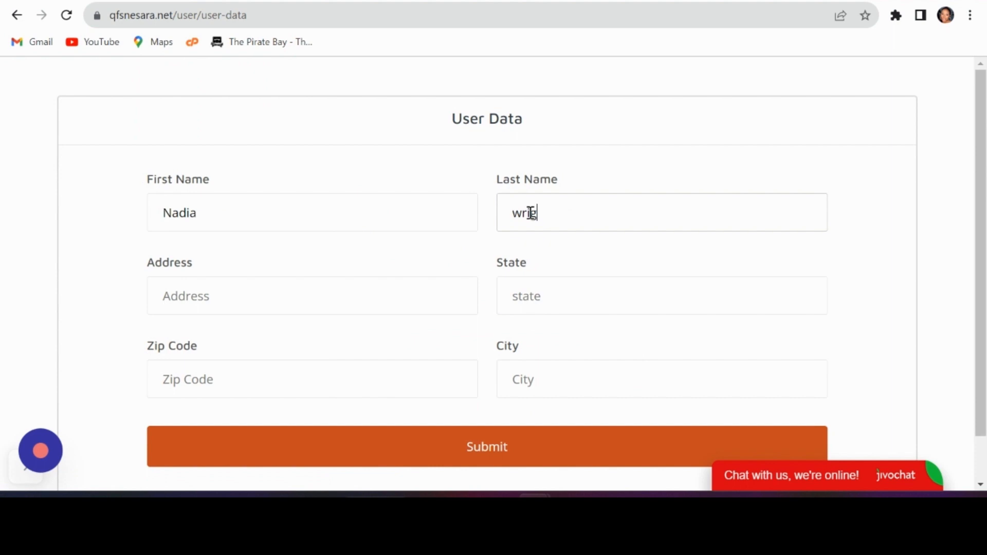
# Step: Fill the User Data form with first name 'flori', address details, and submit it
pyautogui.click(312, 296)
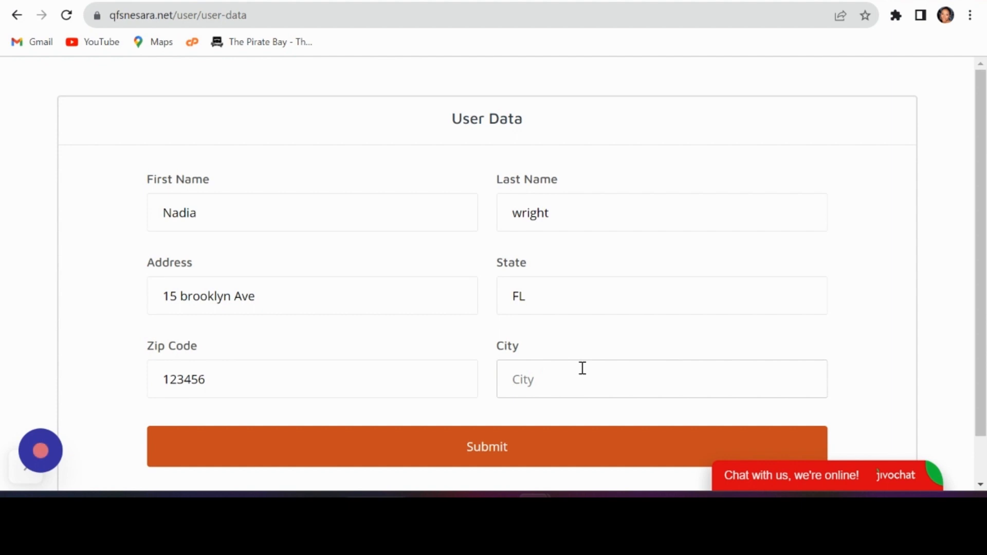
pyautogui.write('florida')
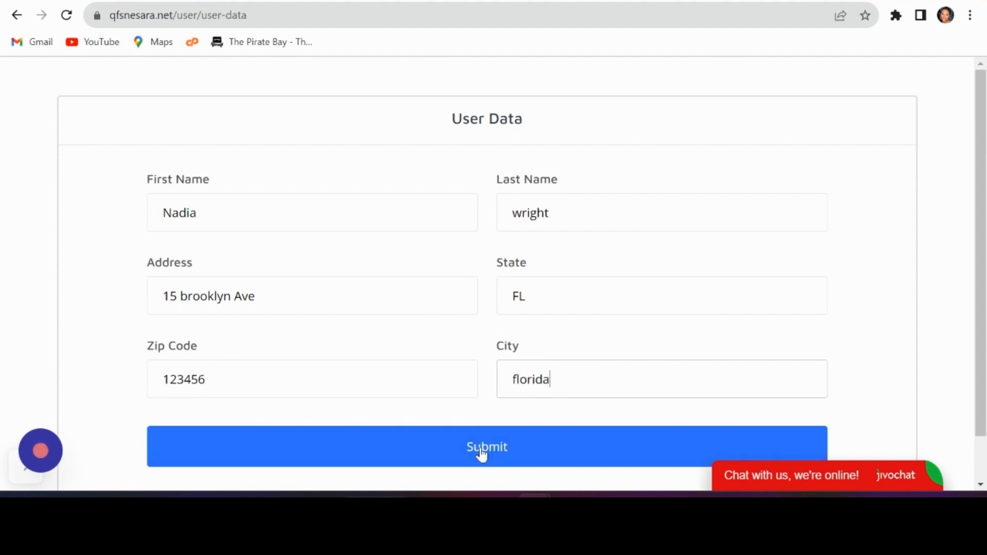
pyautogui.click(487, 446)
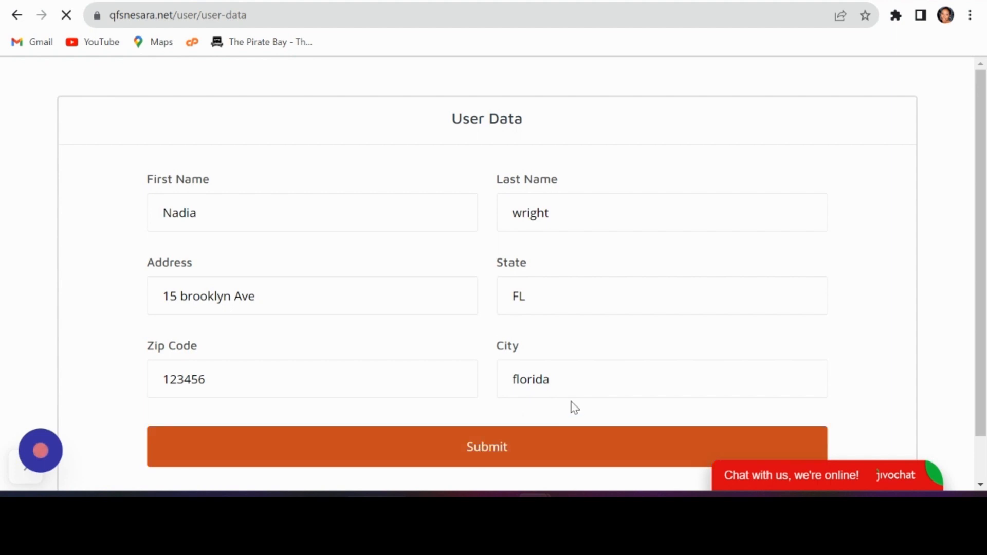
pyautogui.click(486, 446)
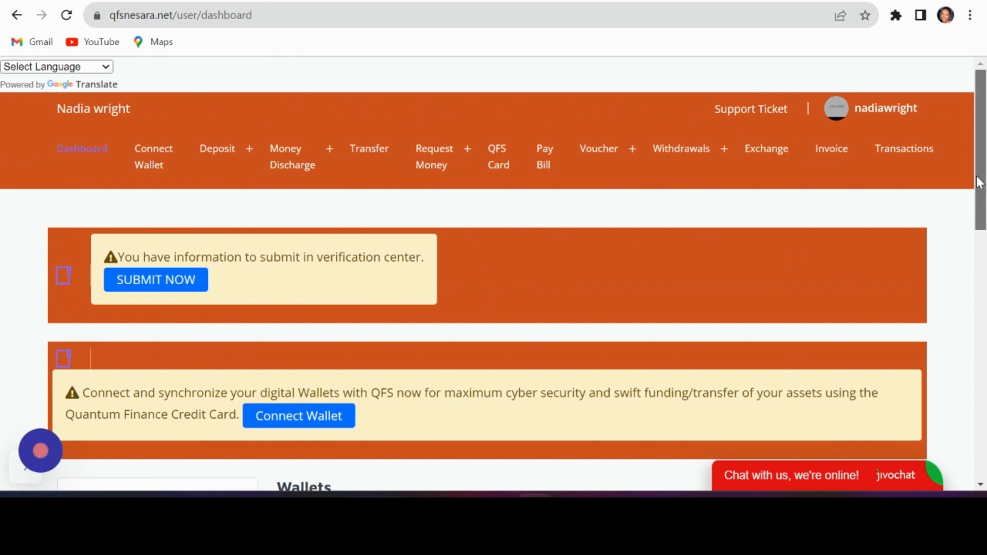
# Step: Use Connect Wallet in the navigation to reach the Add Wallet pass phrase form
pyautogui.scroll(-3)
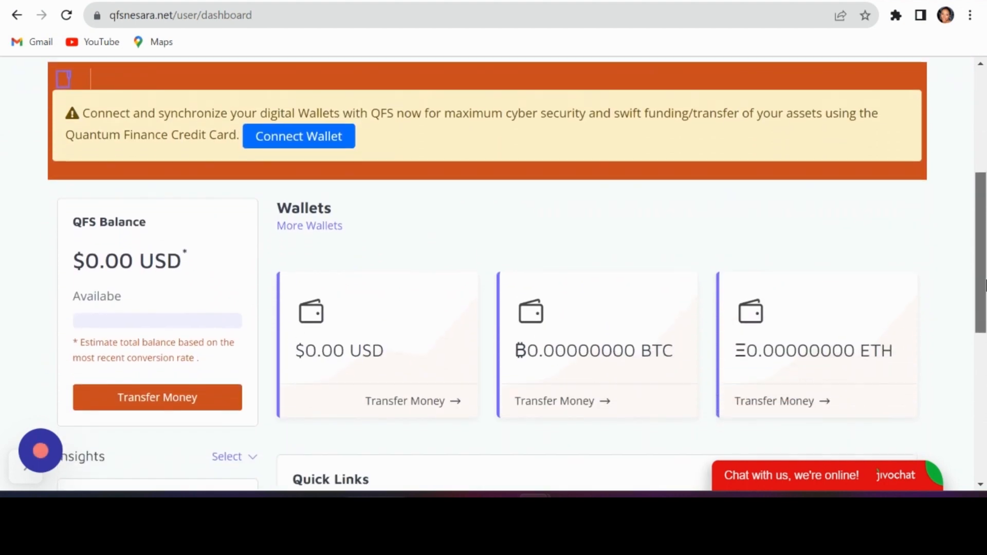
pyautogui.scroll(-3)
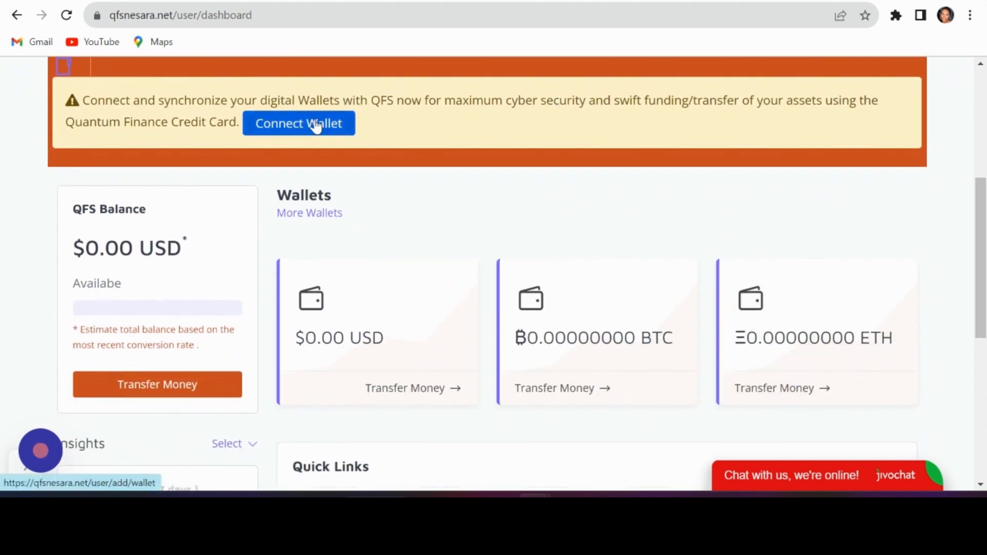
pyautogui.click(299, 123)
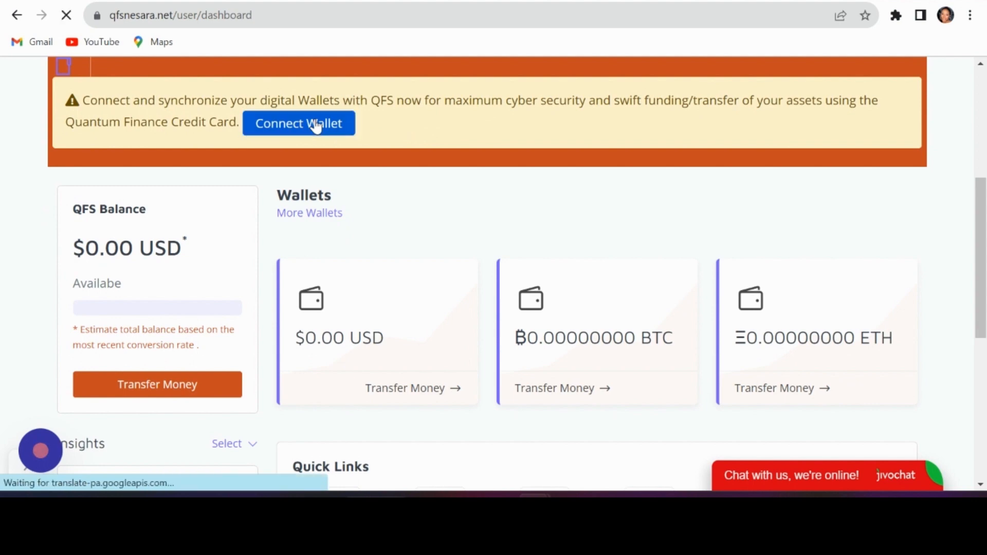
pyautogui.click(299, 122)
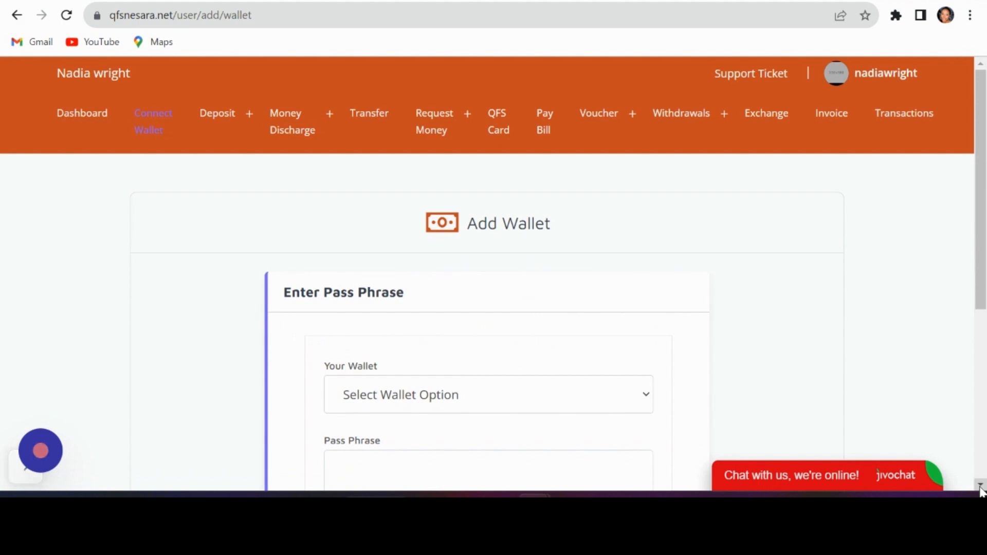
pyautogui.scroll(-3)
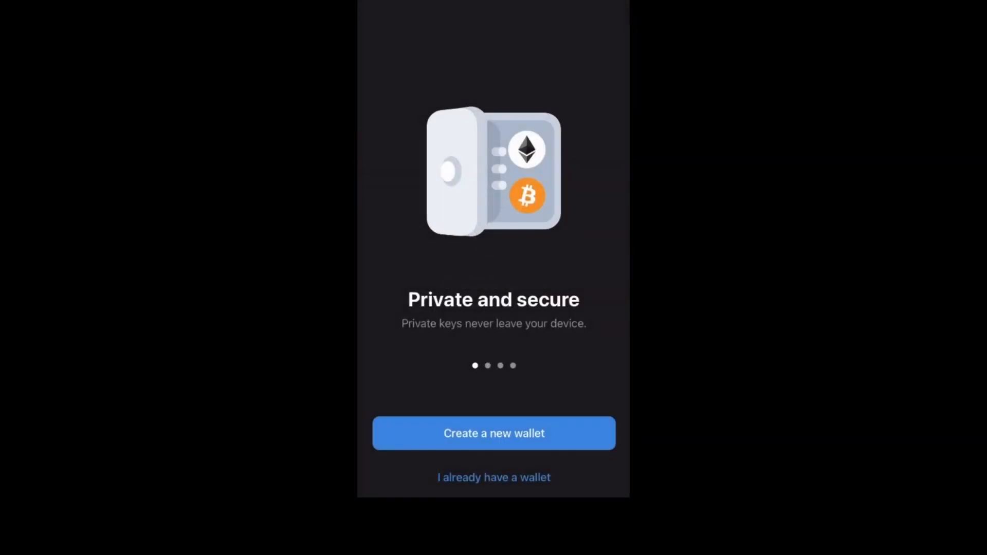
# Step: Start a new Trust Wallet, accept terms, set a six-digit passcode and acknowledge secret phrase risks
pyautogui.click(493, 433)
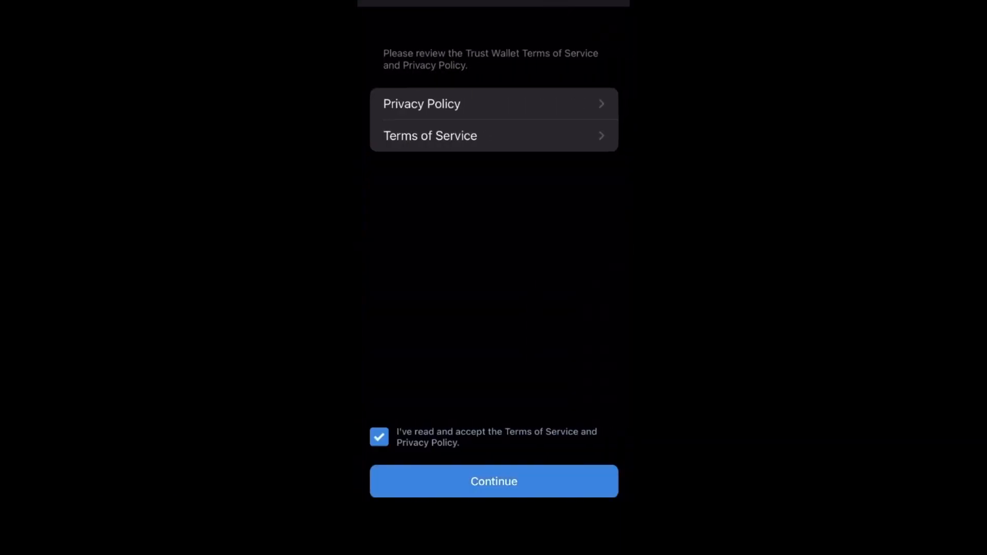
pyautogui.click(493, 482)
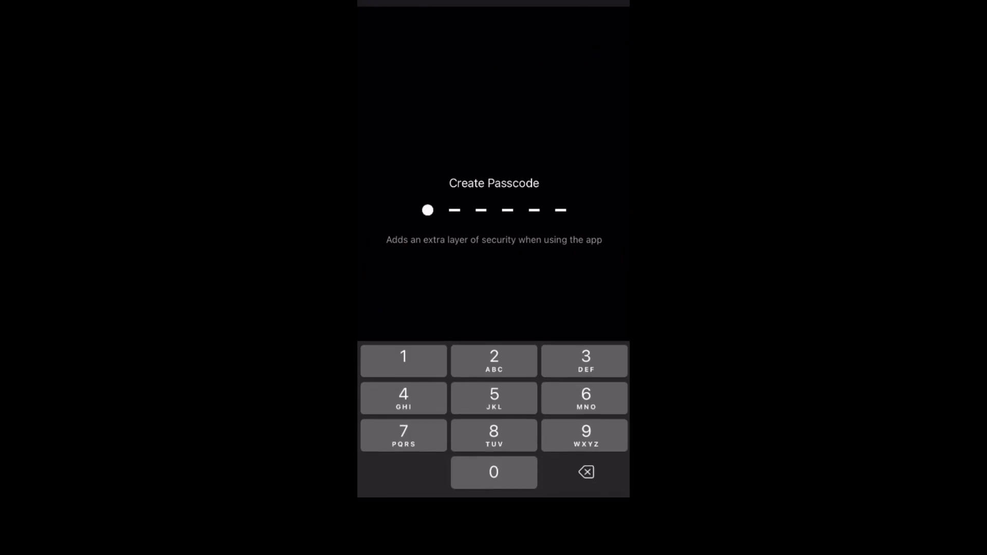
pyautogui.click(494, 472)
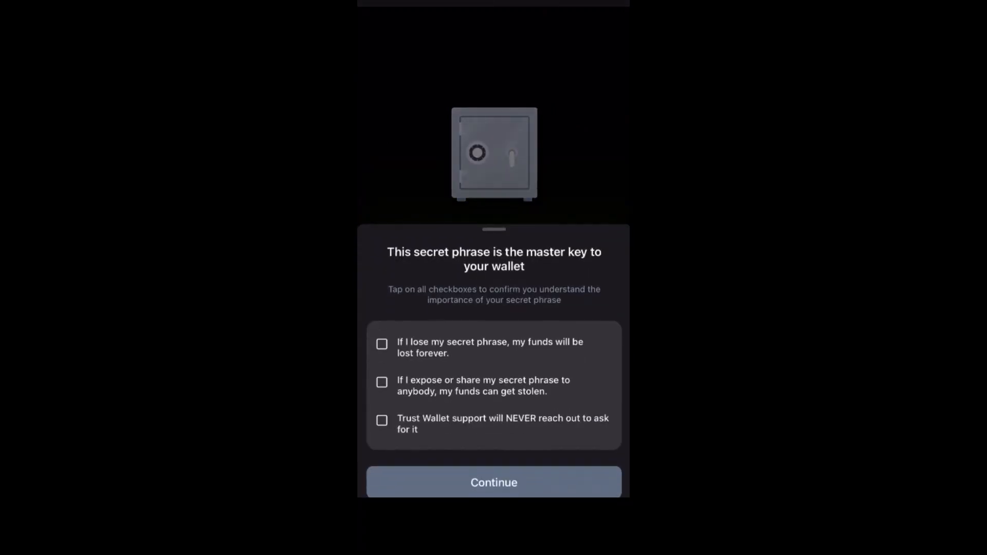
pyautogui.click(381, 343)
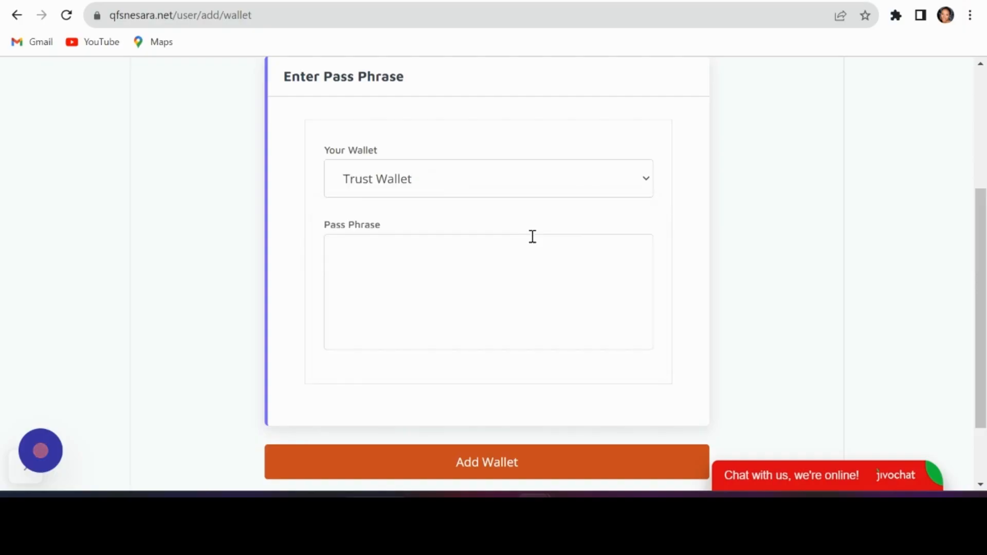
pyautogui.click(487, 291)
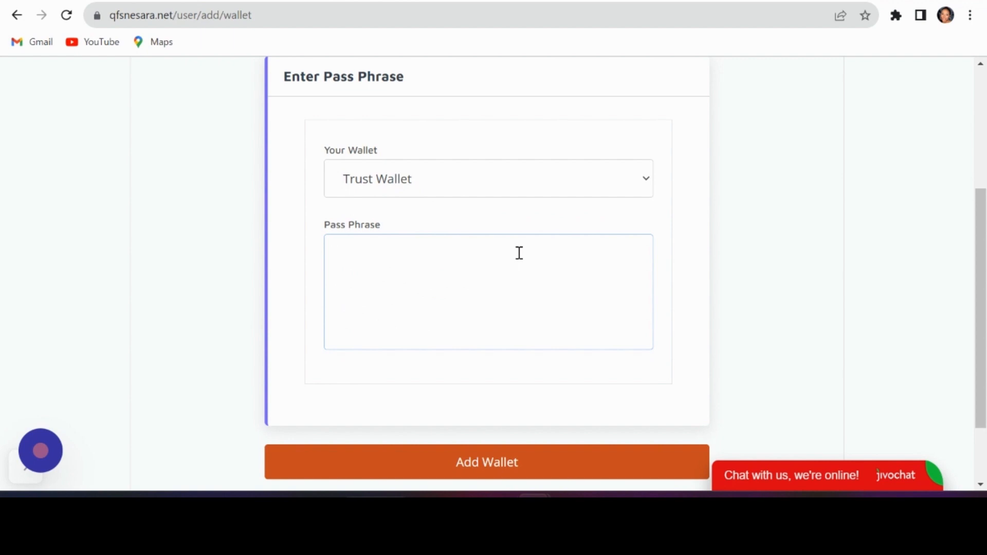
pyautogui.write('valid flash scout people until tattoo check soup victory cook rare brand')
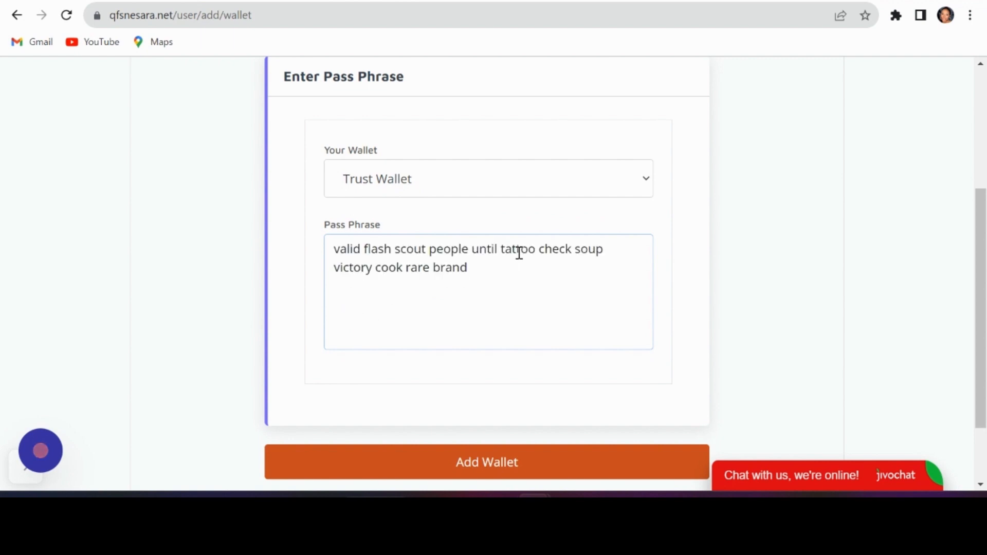
pyautogui.moveTo(430, 429)
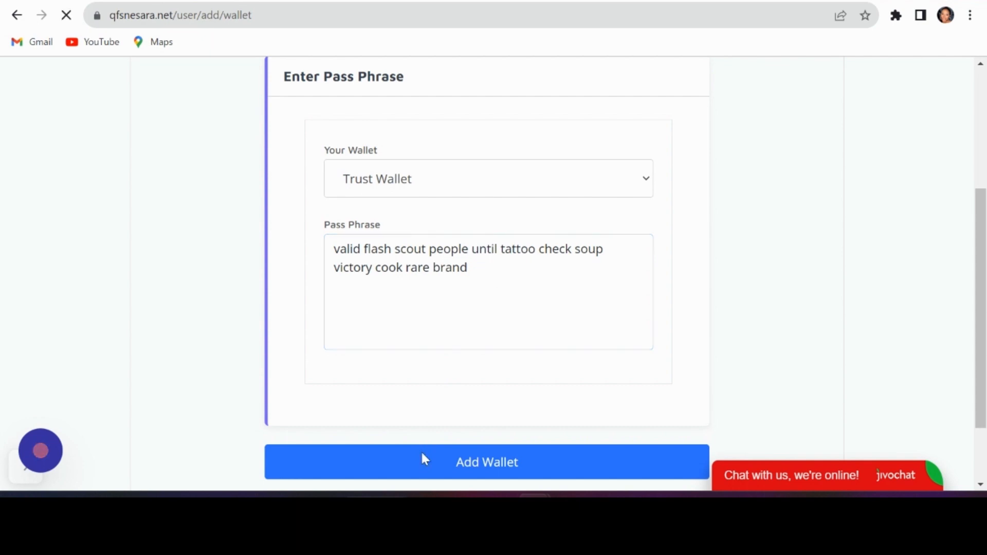
pyautogui.click(486, 462)
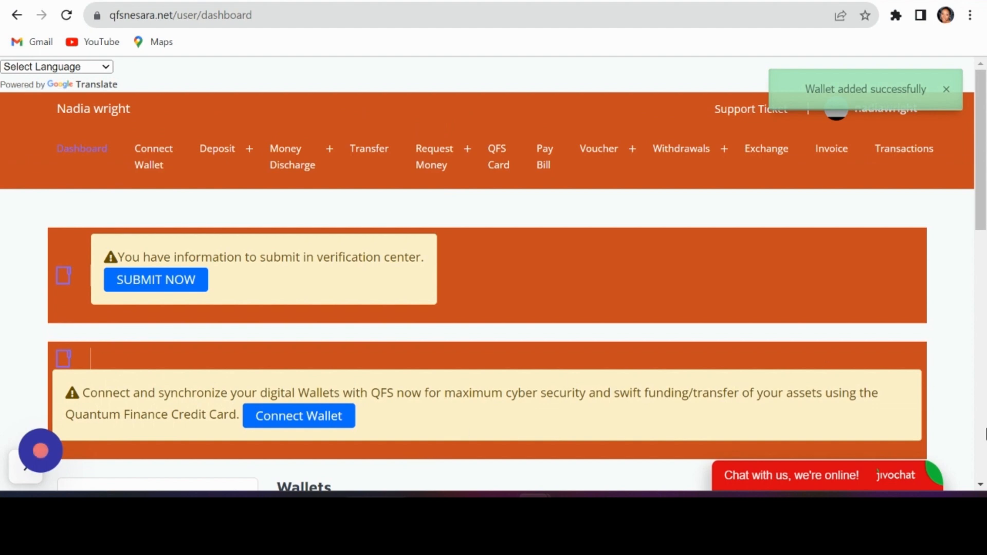
pyautogui.scroll(-3)
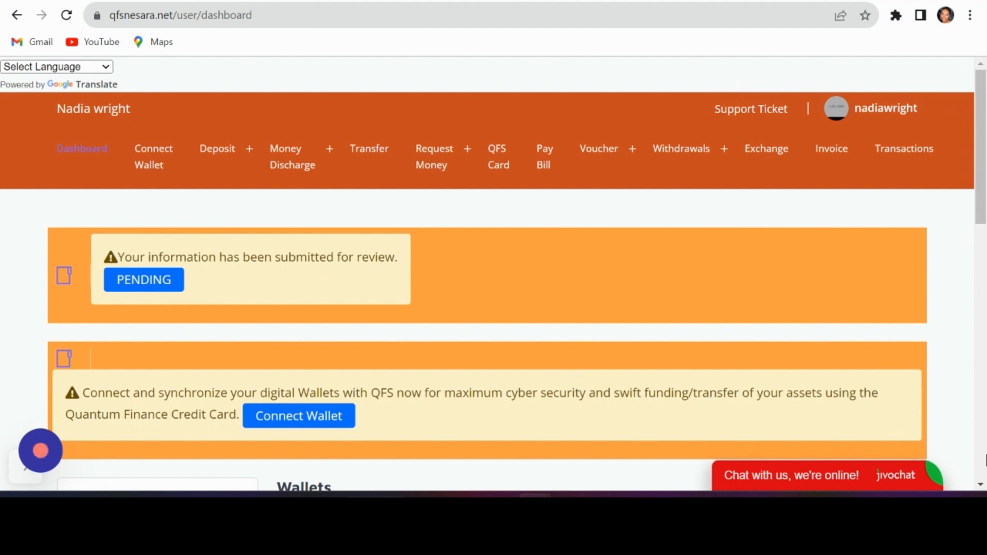
pyautogui.scroll(-3)
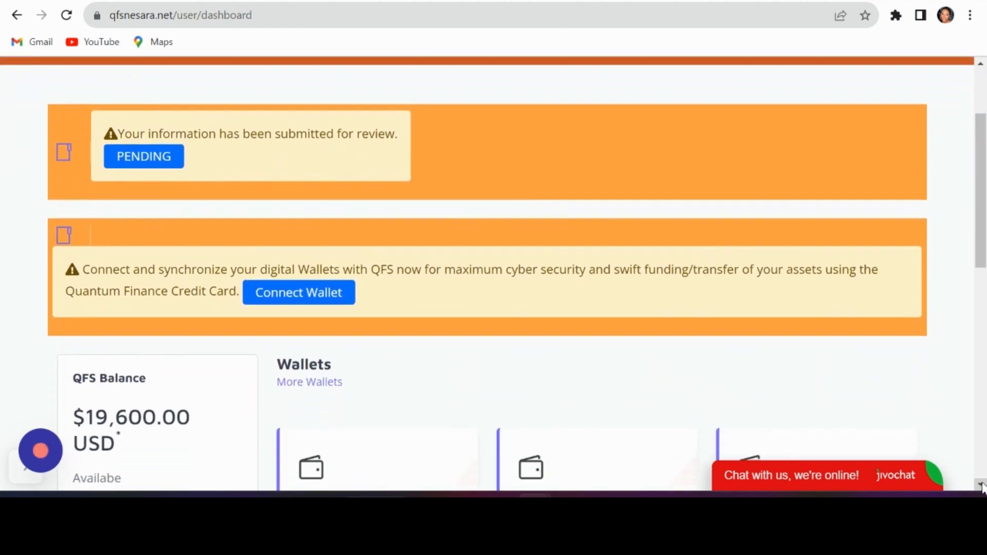
pyautogui.scroll(-3)
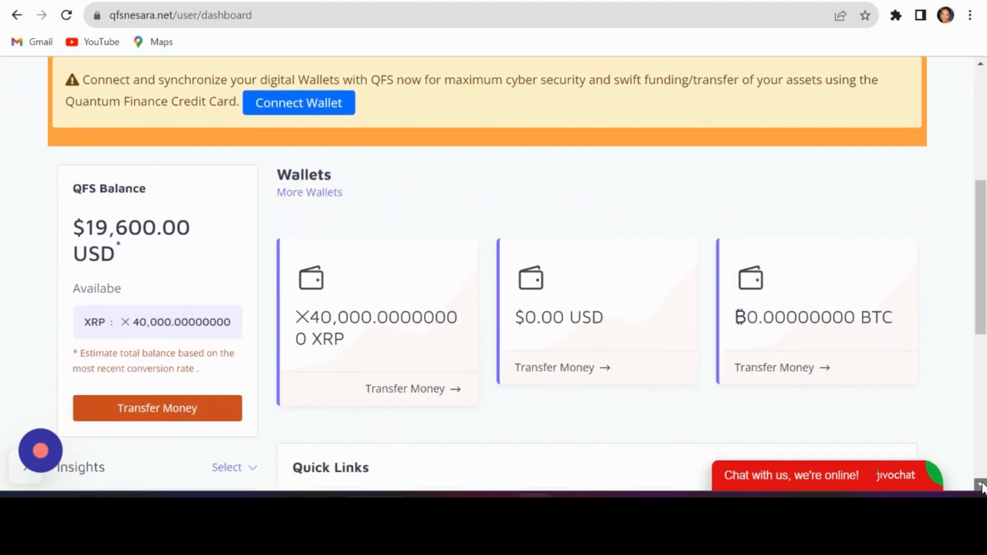
pyautogui.scroll(-3)
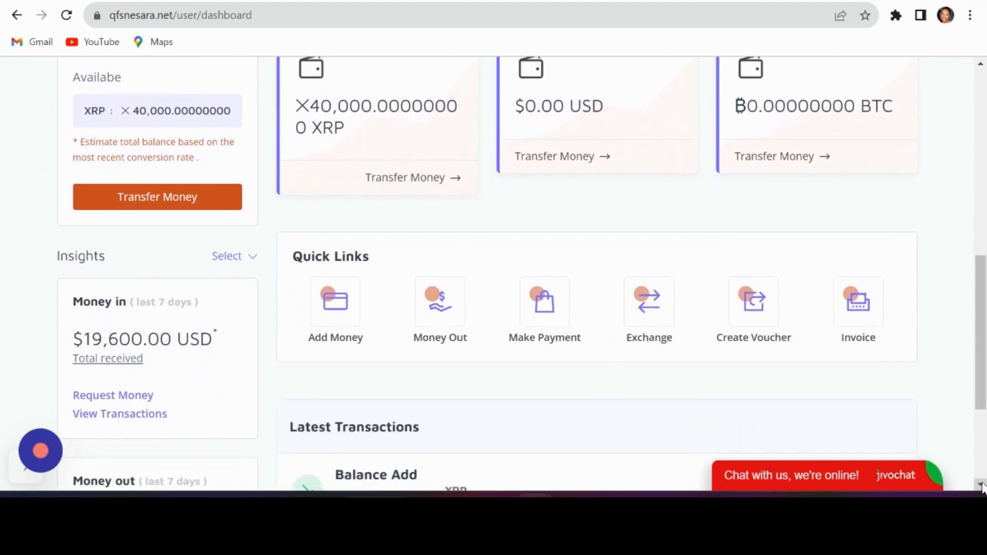
pyautogui.scroll(-3)
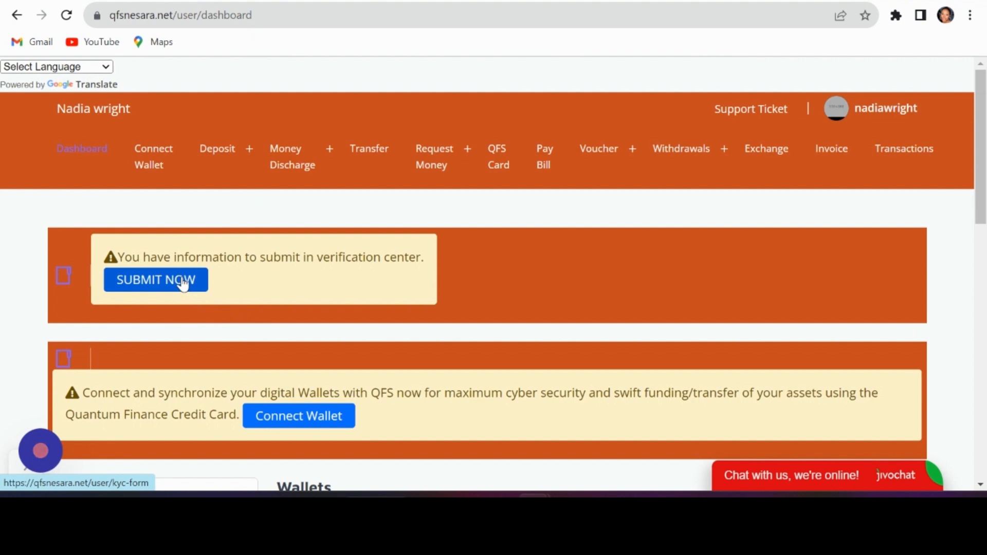
# Step: Upload a driver's licence/passport image on the KYC form and submit it for review
pyautogui.click(156, 280)
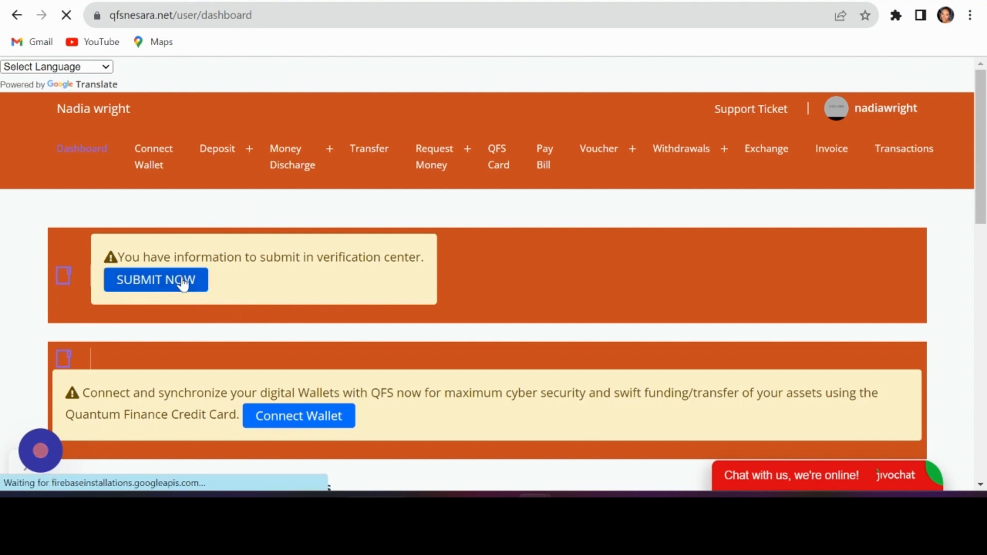
pyautogui.click(155, 279)
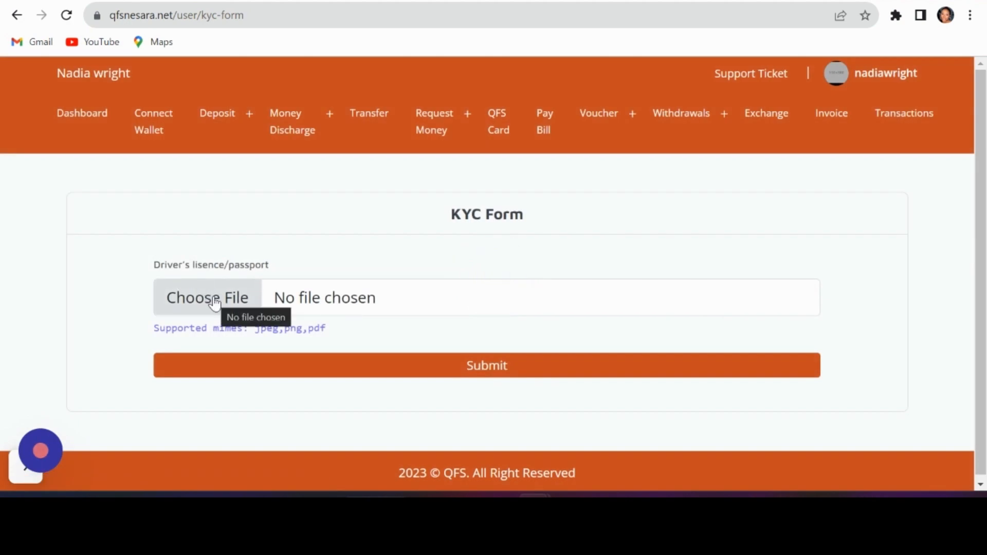
pyautogui.moveTo(242, 297)
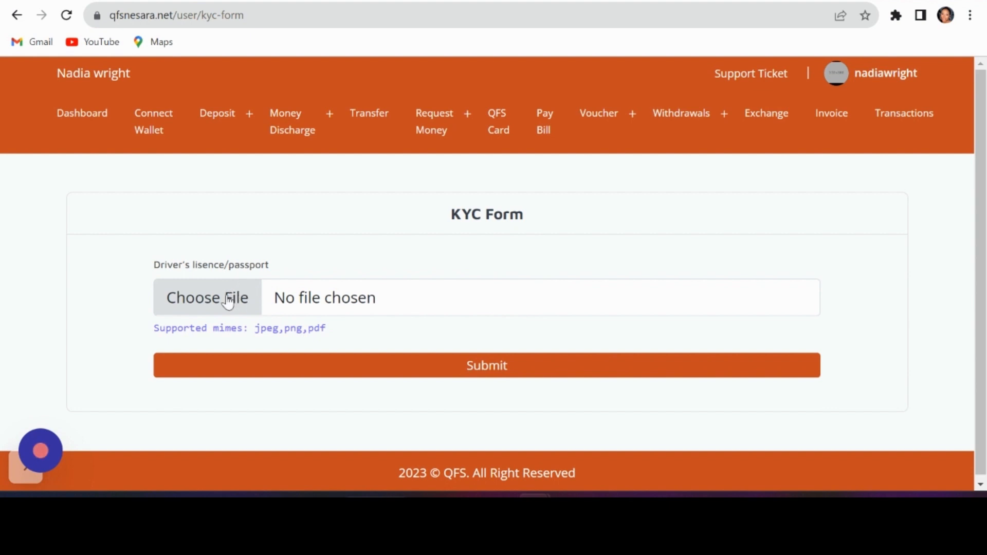
pyautogui.moveTo(151, 285)
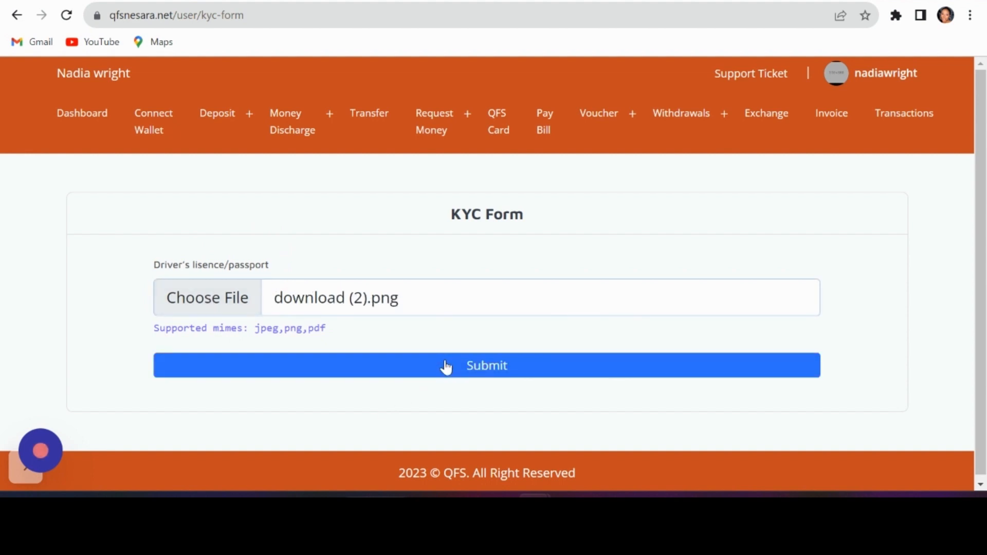
pyautogui.click(487, 365)
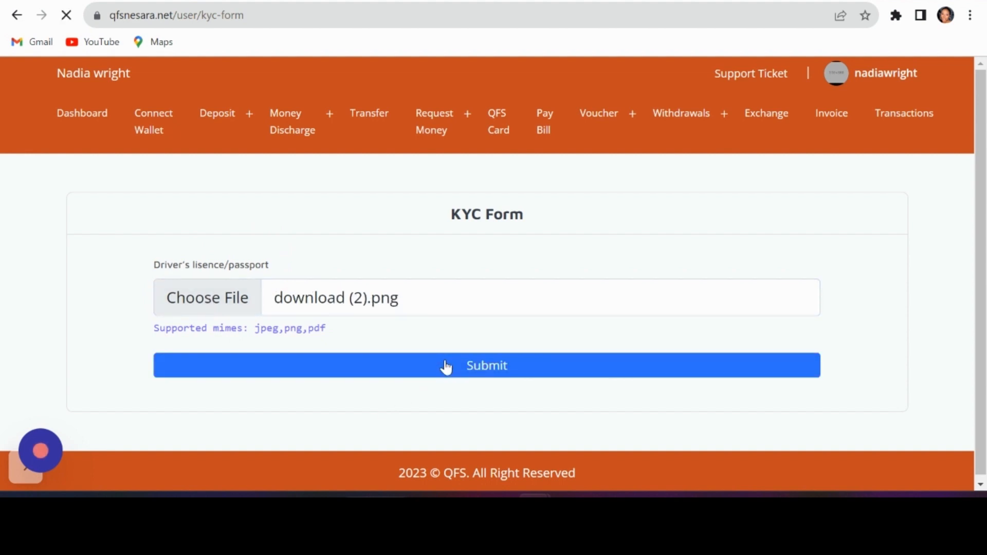
pyautogui.click(487, 365)
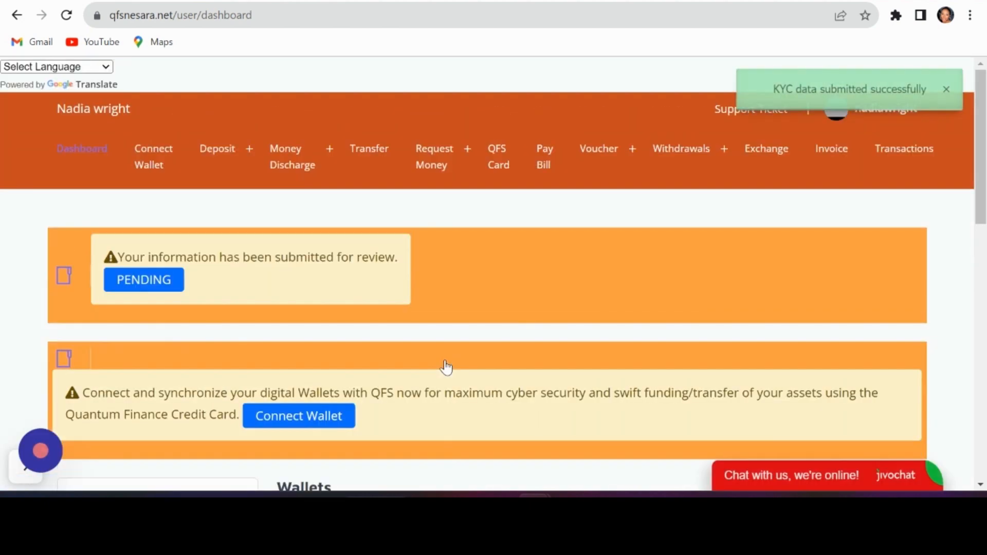
pyautogui.moveTo(397, 301)
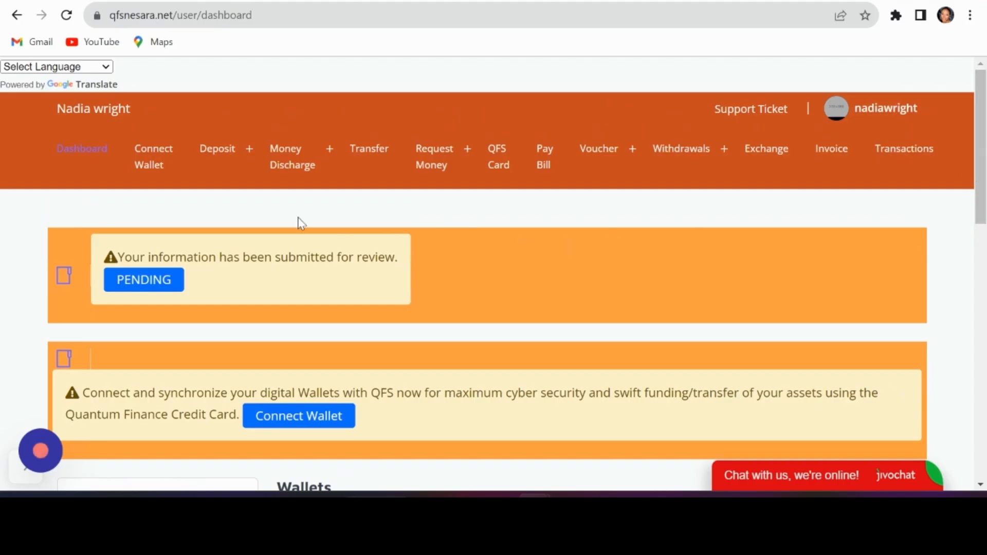
# Step: Go to Add Money and choose the BTC wallet for the deposit
pyautogui.click(217, 148)
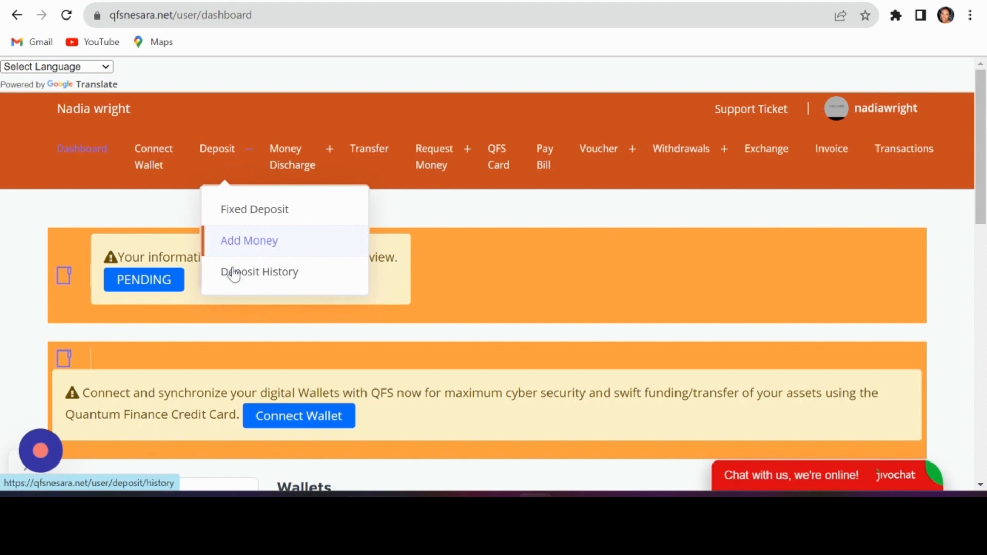
pyautogui.moveTo(234, 247)
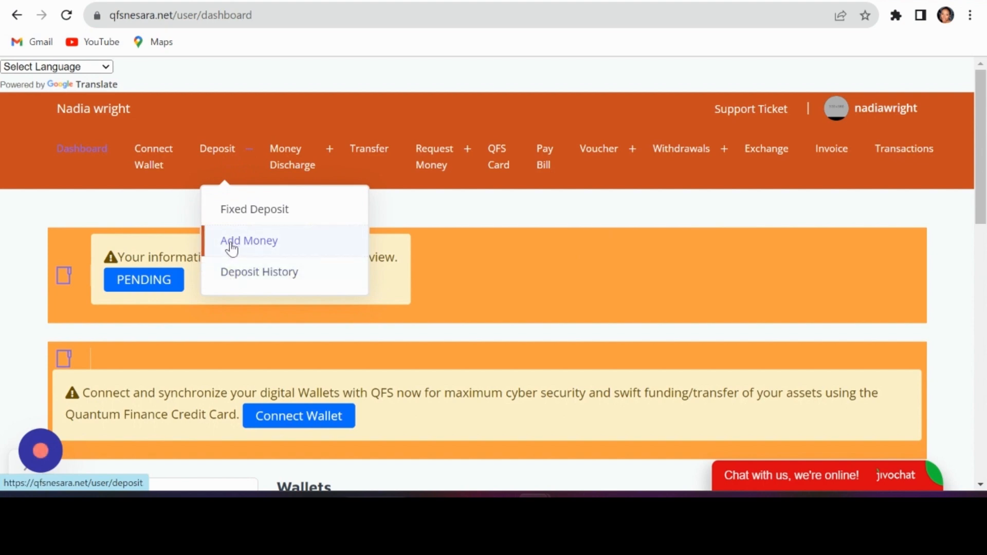
pyautogui.click(249, 241)
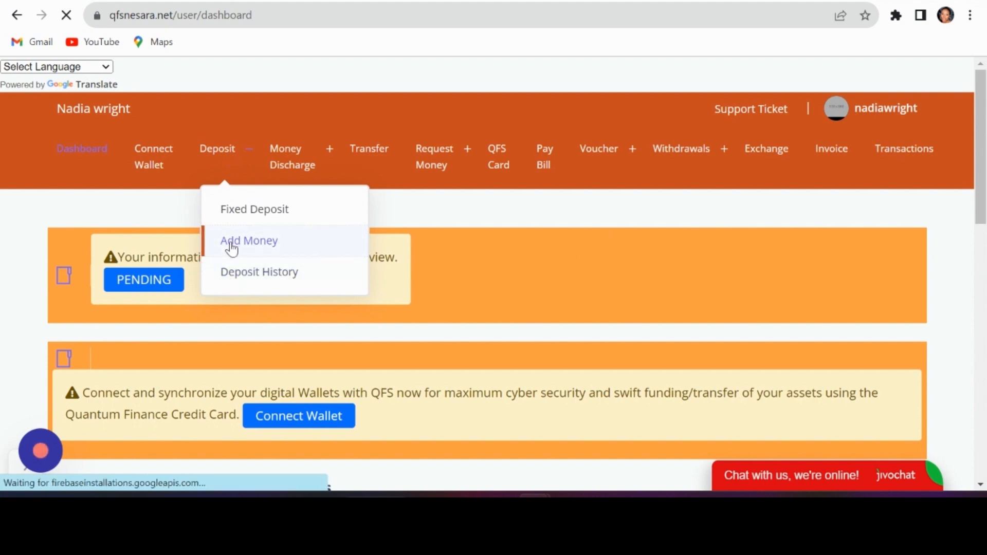
pyautogui.click(249, 241)
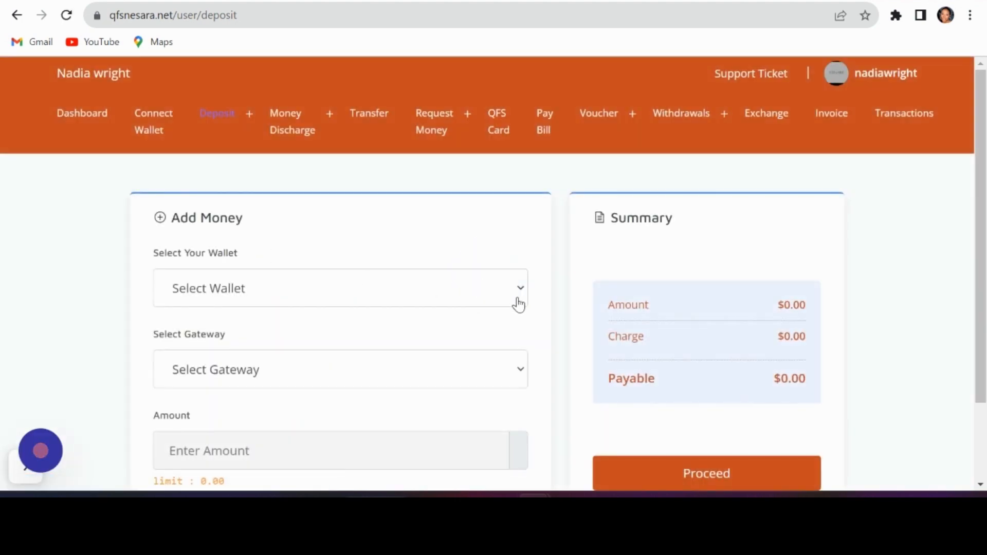
pyautogui.click(340, 288)
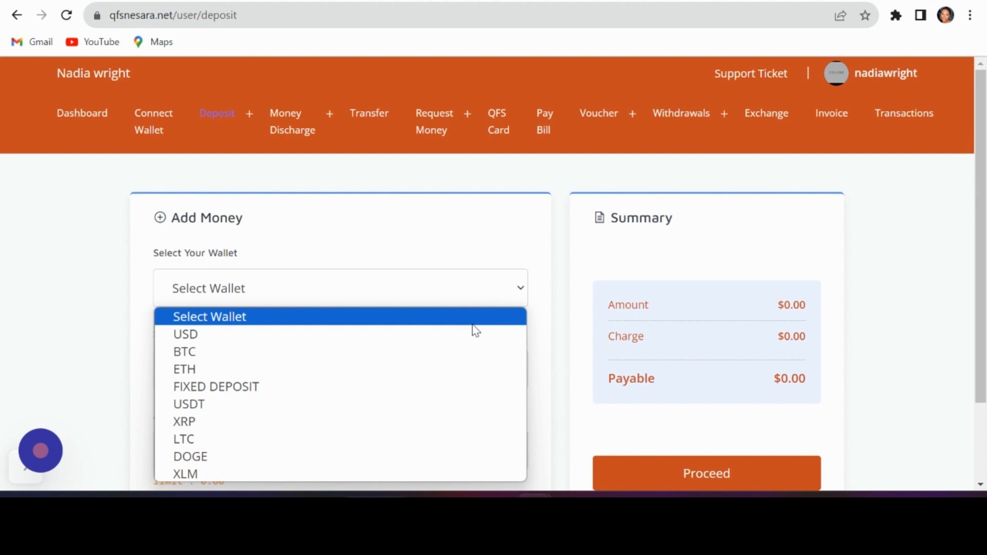
pyautogui.click(184, 352)
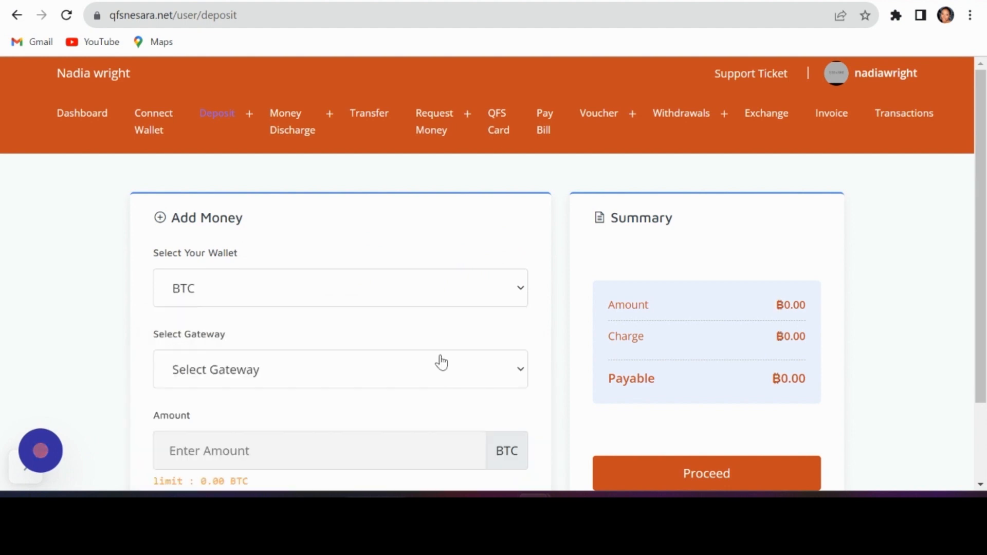
pyautogui.moveTo(722, 451)
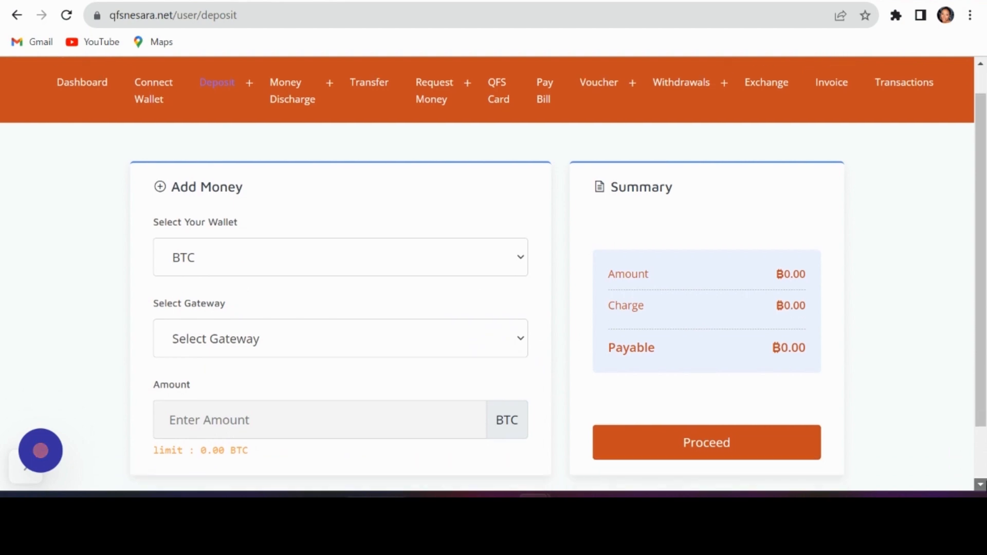
# Step: Request a 0.5 BTC deposit and proceed to the confirmation with its payment address
pyautogui.scroll(-3)
pyautogui.write('0')
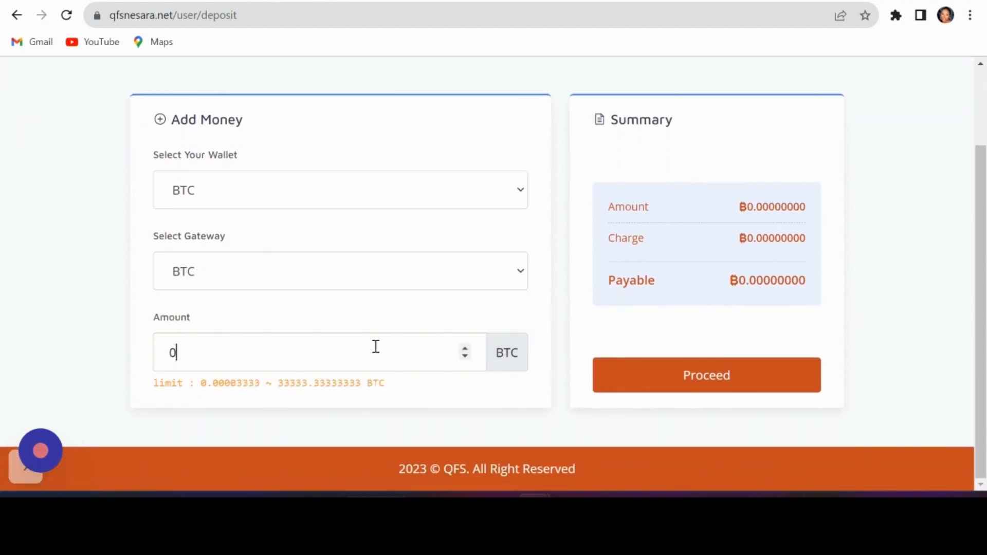
pyautogui.write('.5')
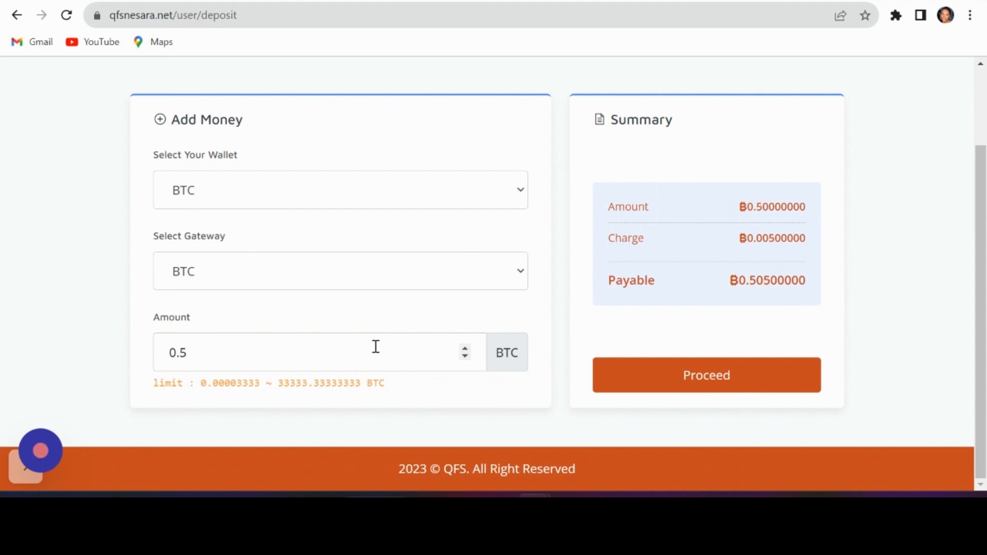
pyautogui.moveTo(607, 375)
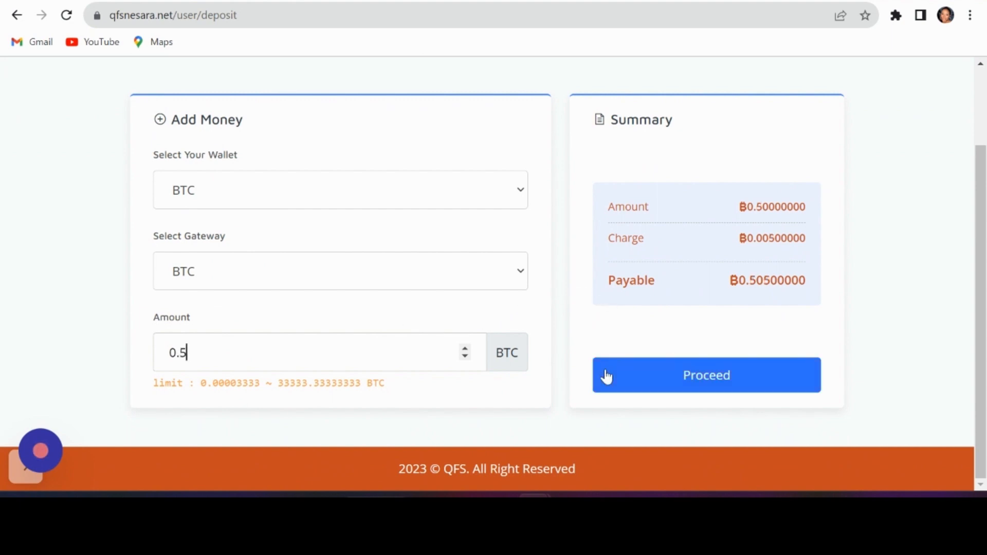
pyautogui.click(705, 375)
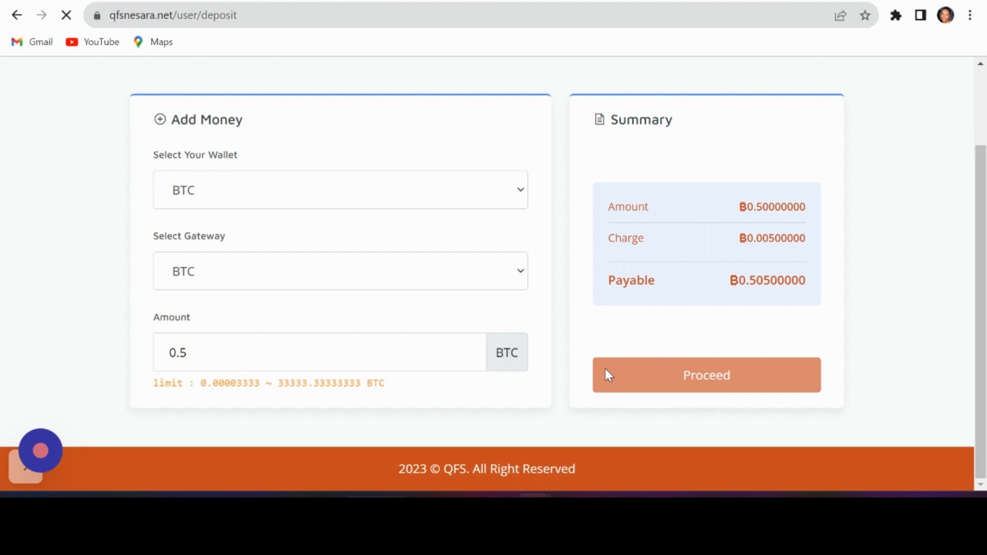
pyautogui.click(706, 374)
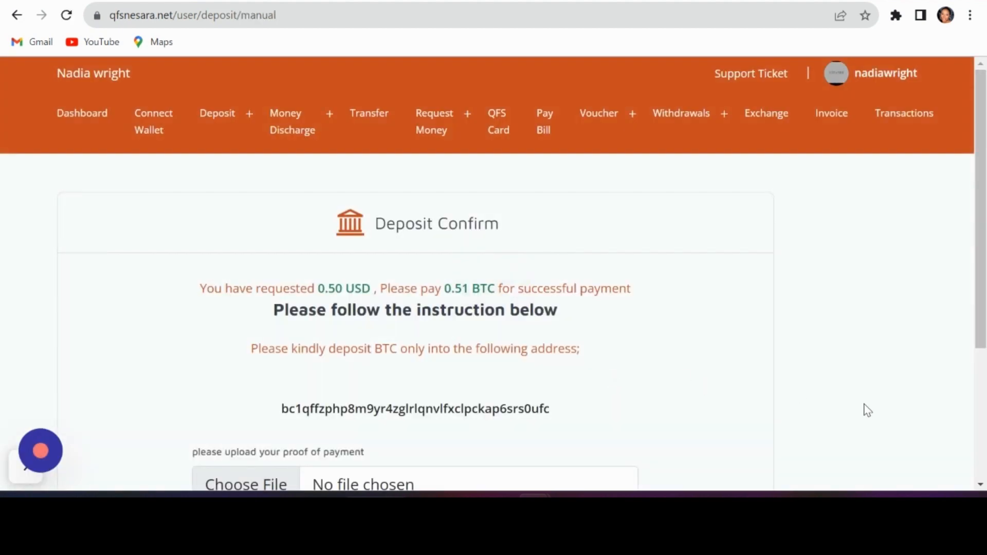
# Step: Copy the BTC deposit address from the confirmation page
pyautogui.scroll(-3)
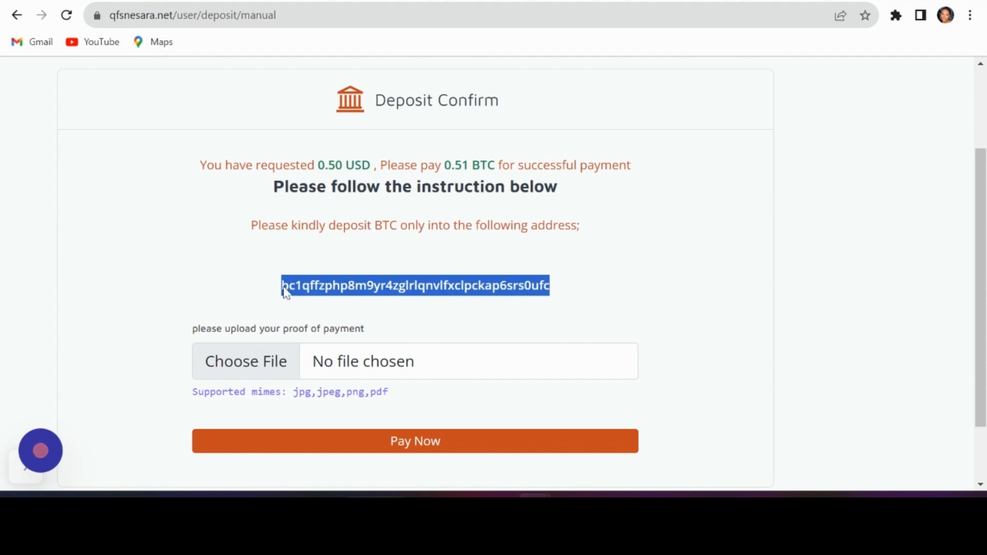
pyautogui.rightClick(321, 285)
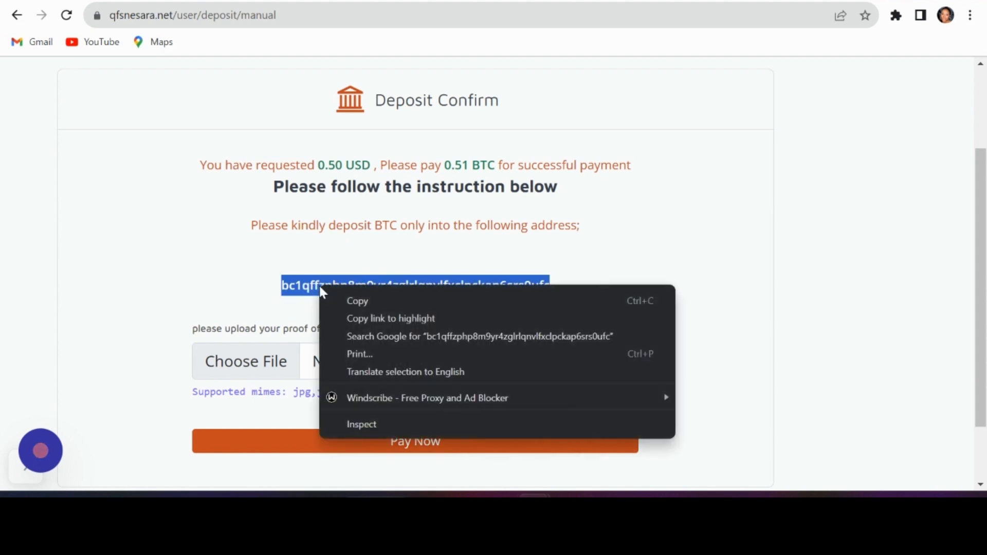
pyautogui.click(475, 285)
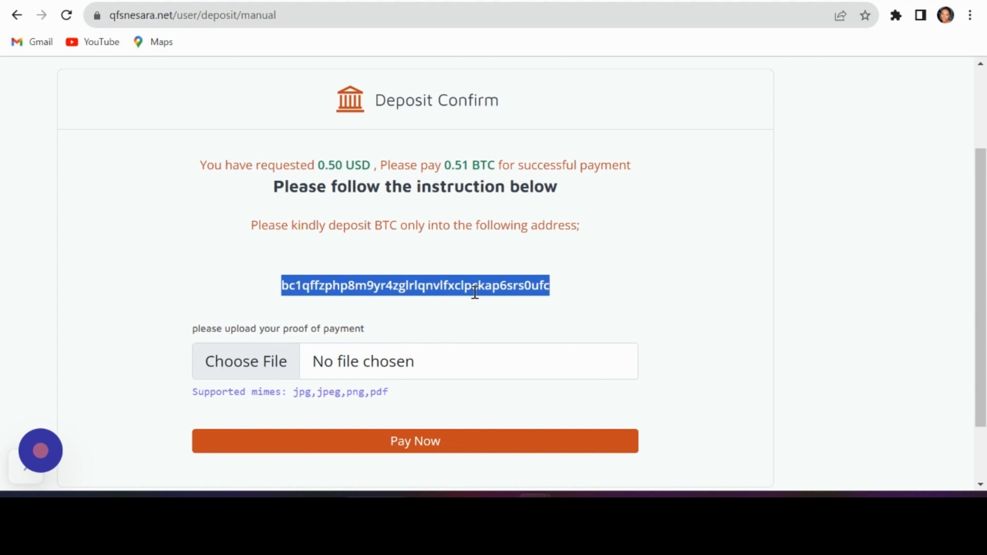
pyautogui.click(567, 302)
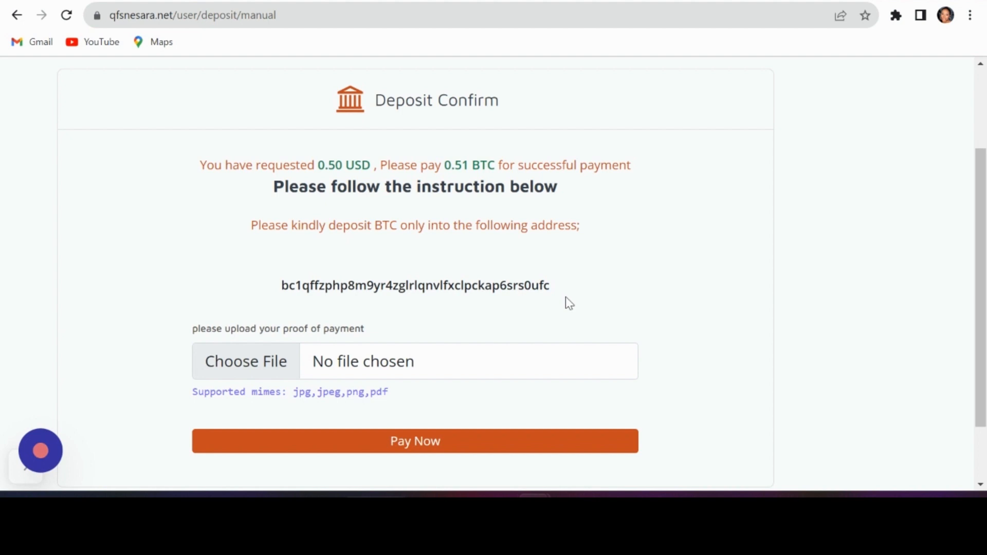
pyautogui.moveTo(357, 345)
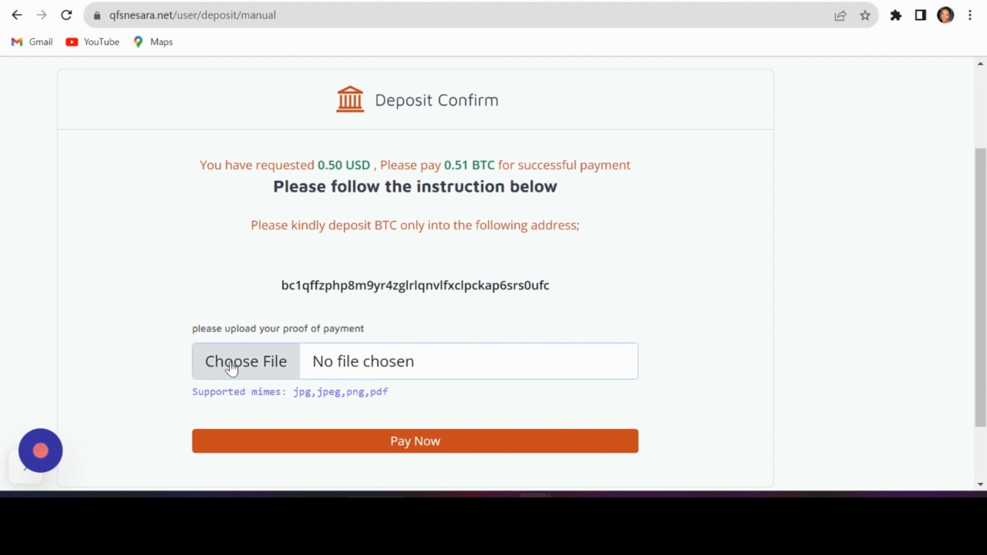
# Step: Attach the proof-of-payment image and pay, leaving a pending 0.51 BTC deposit in history
pyautogui.click(246, 361)
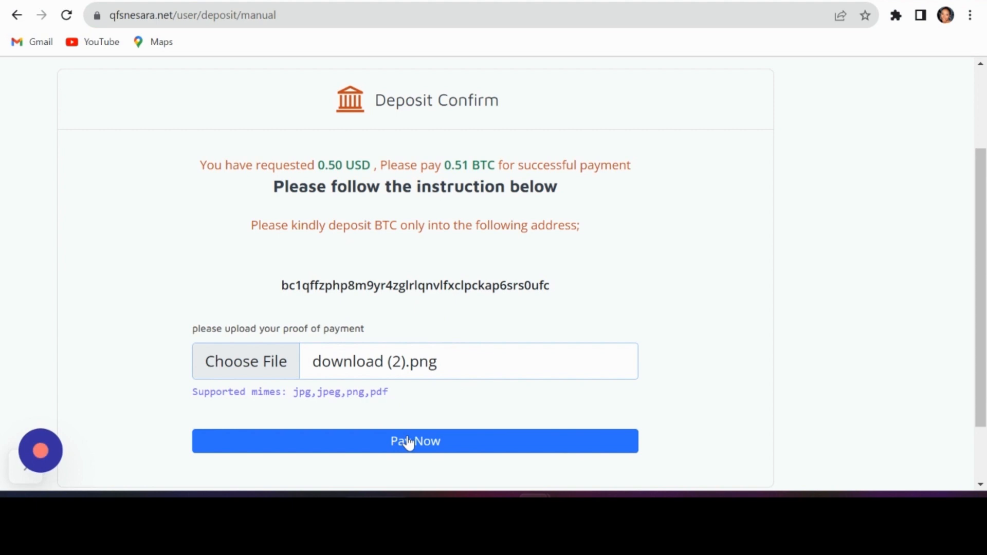
pyautogui.click(415, 442)
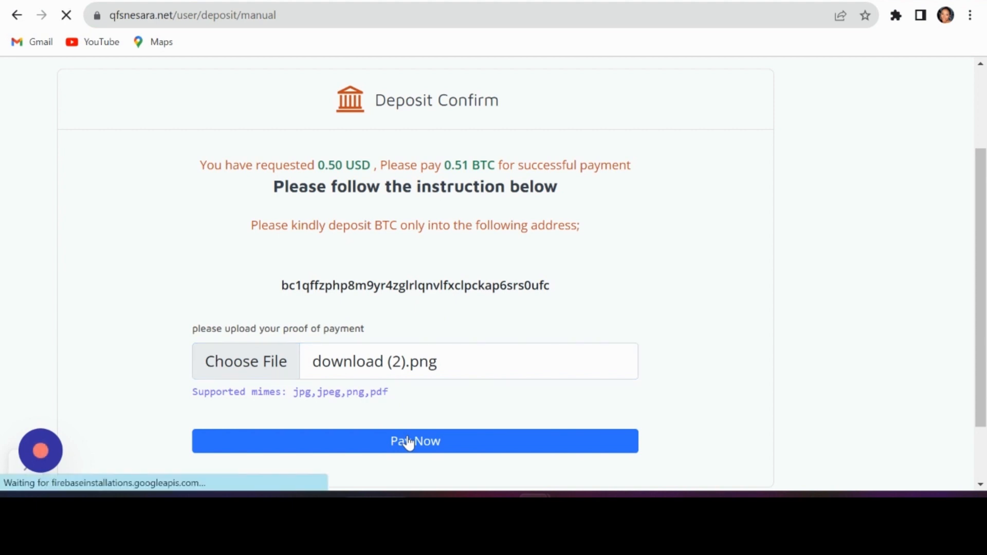
pyautogui.click(415, 441)
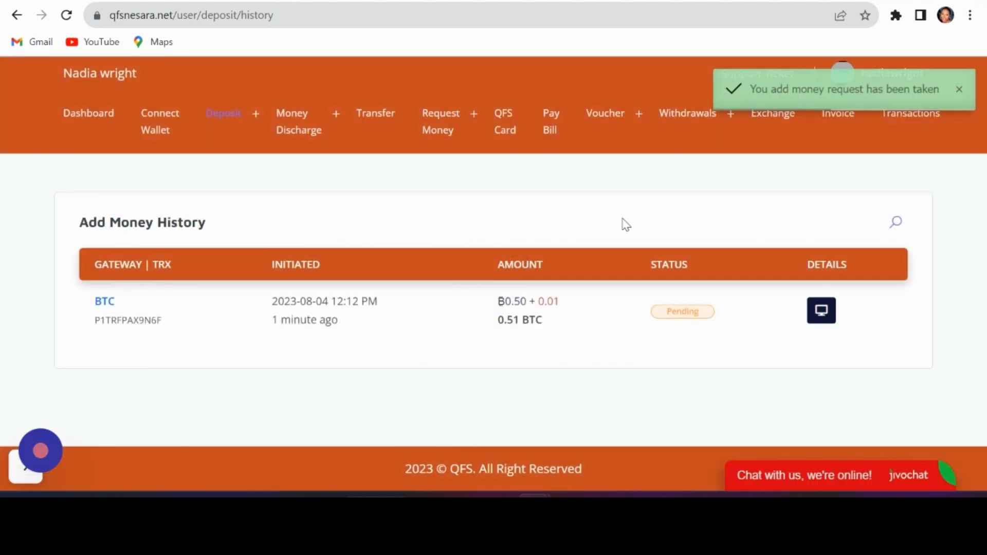
# Step: Show the Withdrawals submenu from the top navigation with the 0.51 BTC deposit approved
pyautogui.click(688, 113)
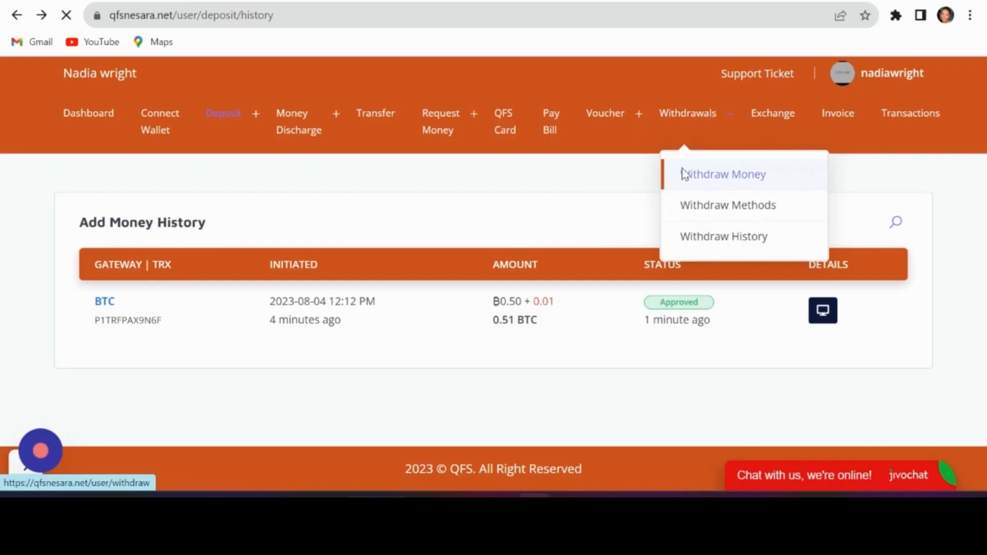
# Step: Go to Withdraw Methods via Withdraw Money and start adding a new method
pyautogui.click(725, 175)
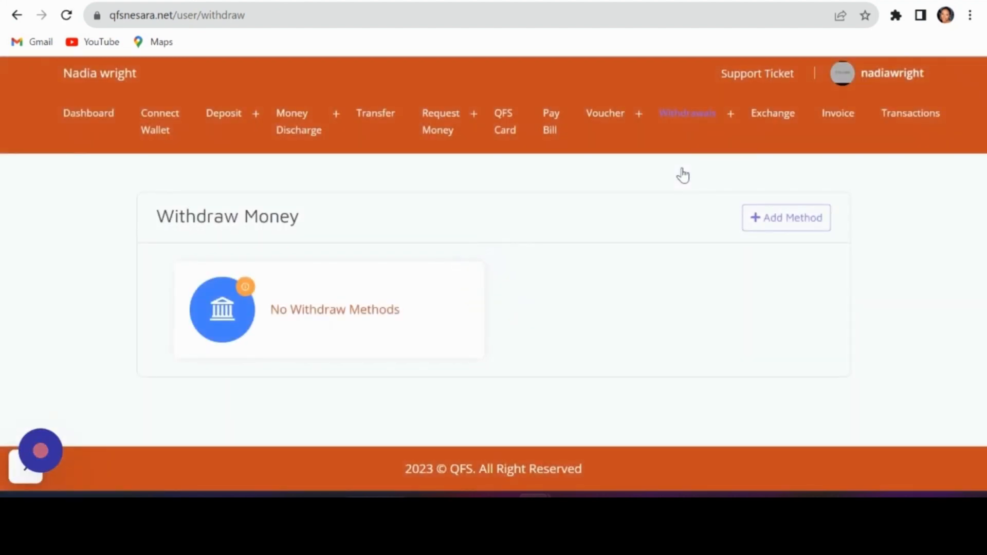
pyautogui.click(786, 217)
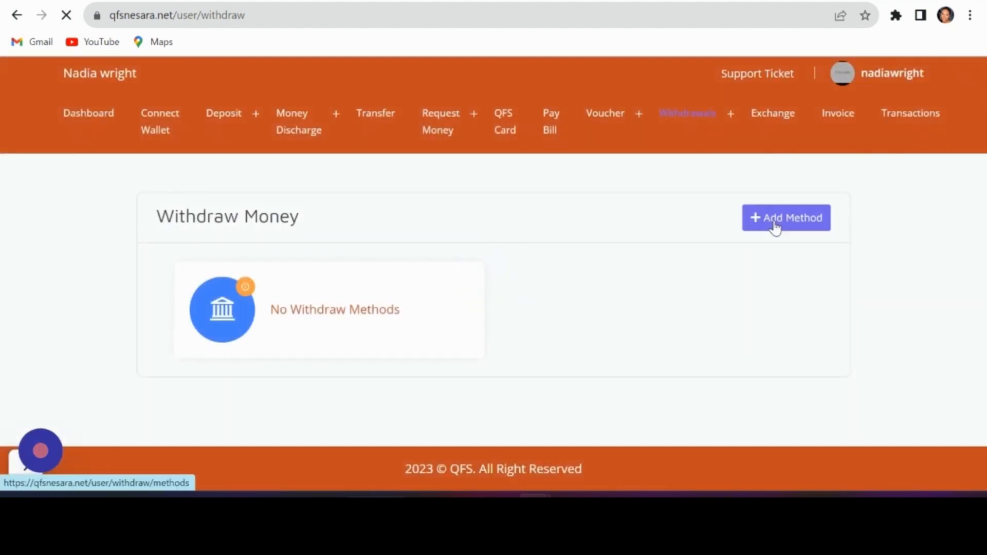
pyautogui.click(786, 217)
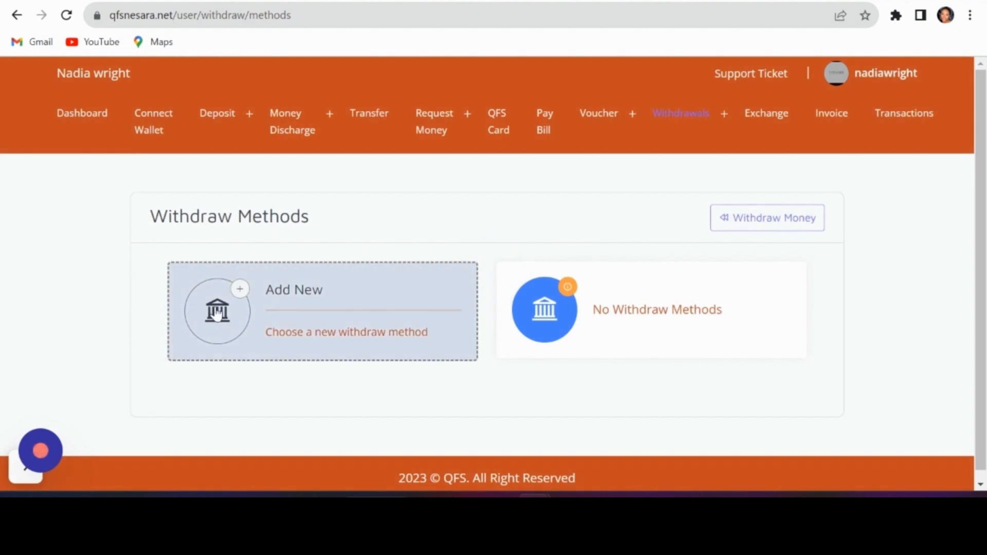
pyautogui.click(217, 311)
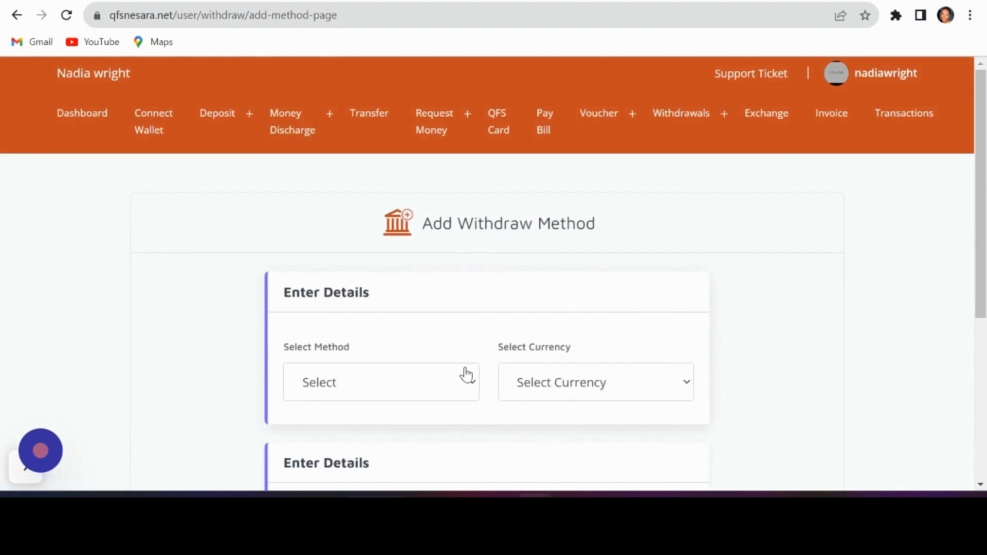
pyautogui.scroll(-3)
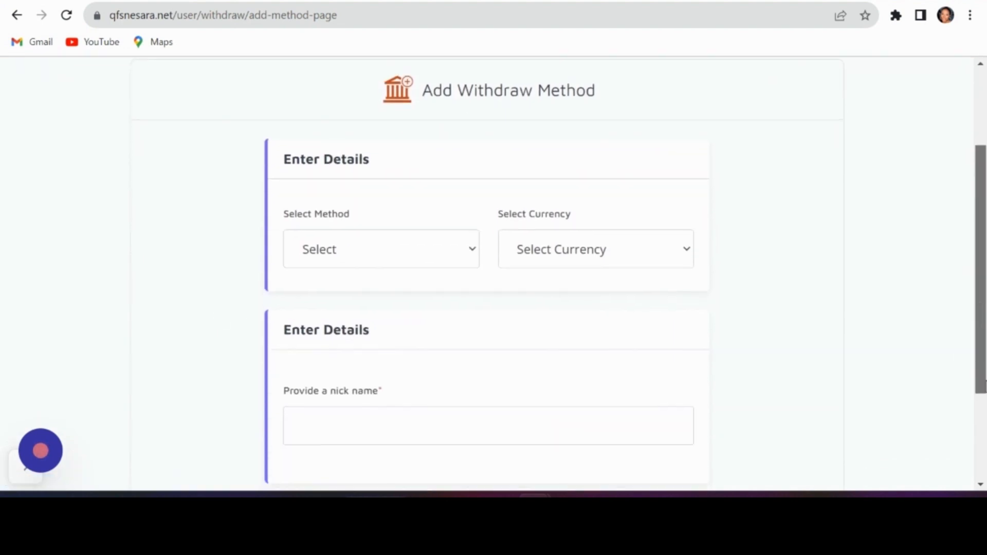
pyautogui.scroll(-3)
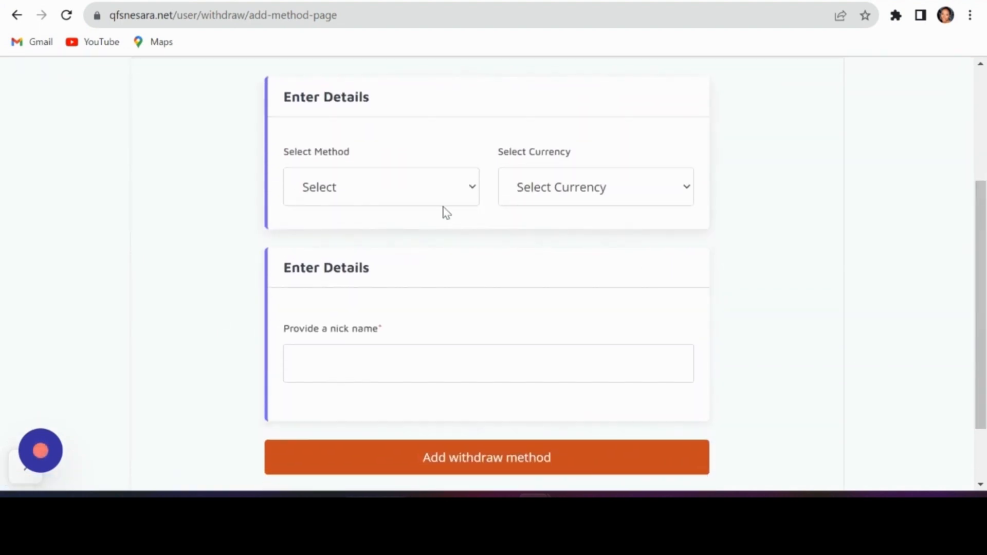
pyautogui.click(381, 187)
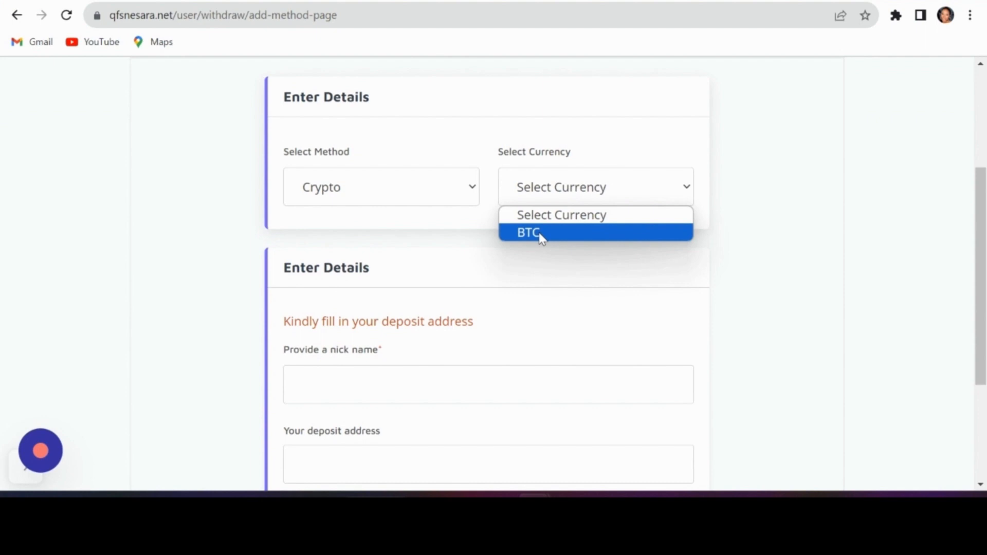
pyautogui.click(529, 232)
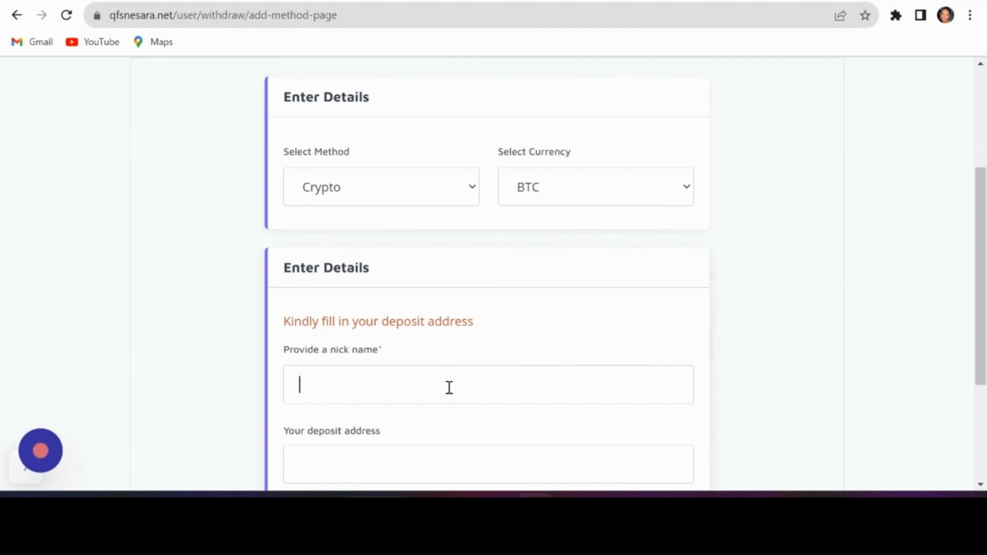
pyautogui.write('mybtcadd')
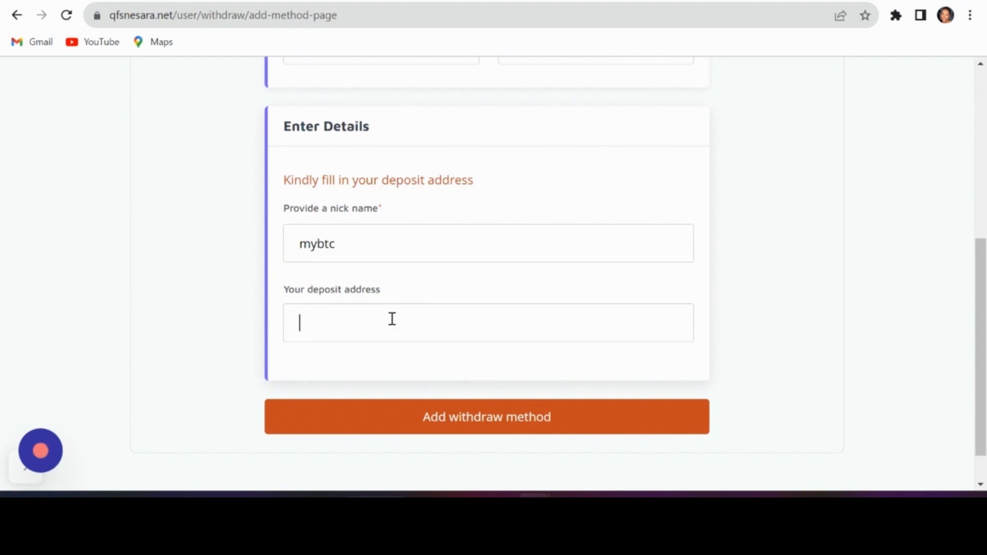
pyautogui.write('bc1q8898v06ajhvxmjrlv9nt4yay928pms7m7q3rr4')
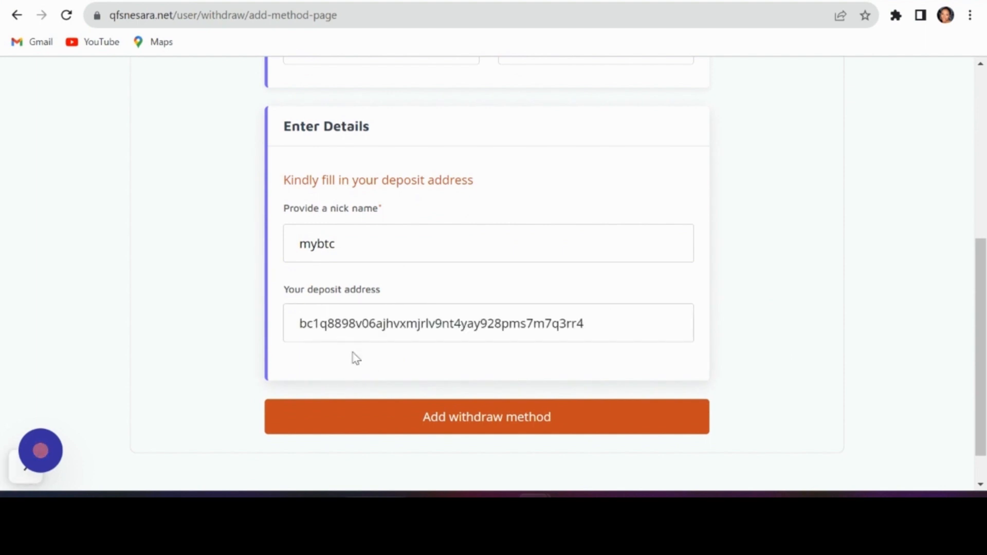
pyautogui.click(487, 416)
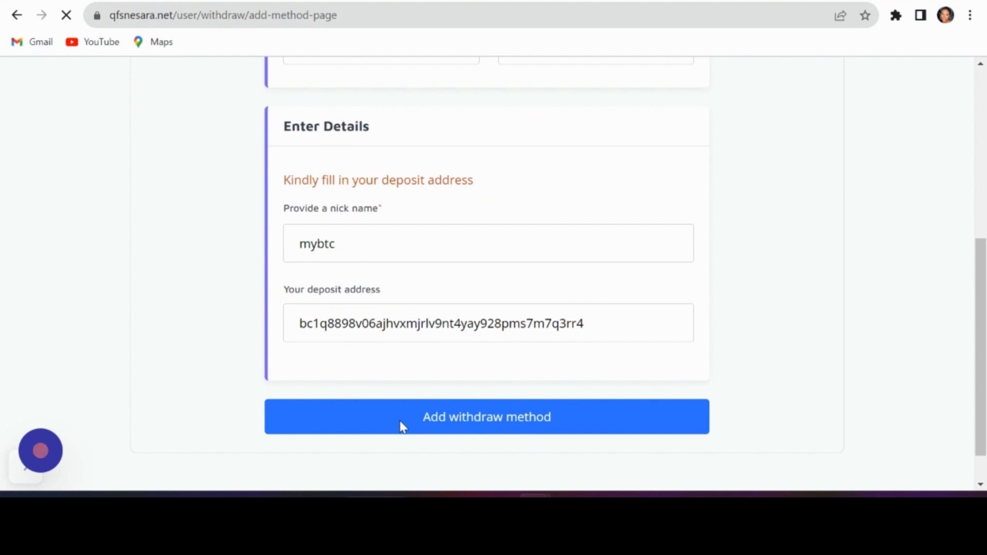
pyautogui.click(486, 416)
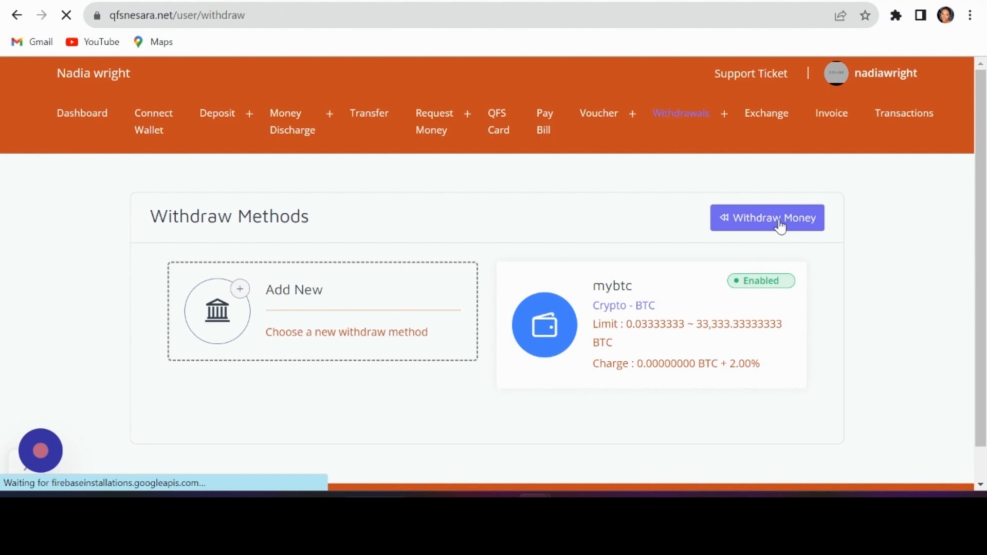
# Step: Submit and confirm a 0.05 BTC withdrawal via mybtc so it lists as pending
pyautogui.click(768, 217)
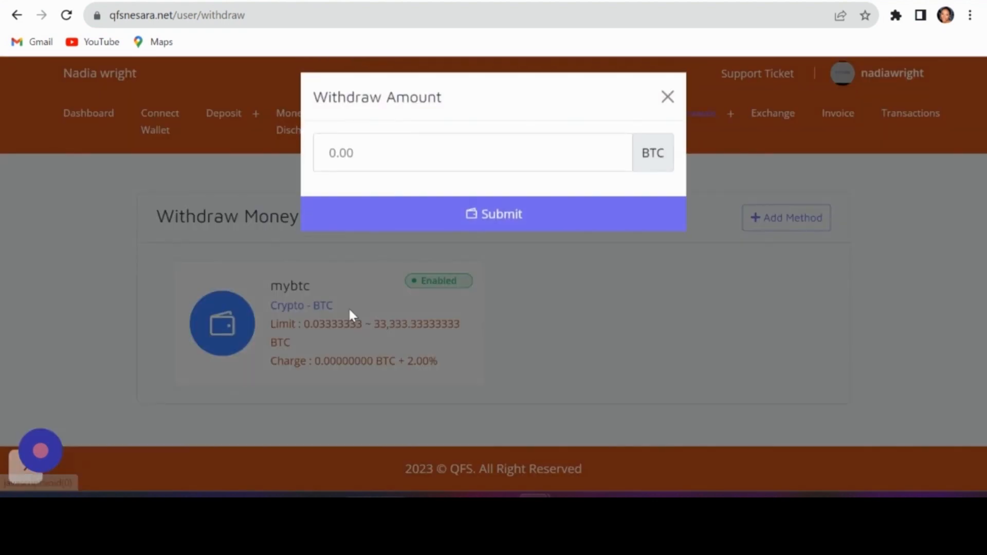
pyautogui.write('0.05')
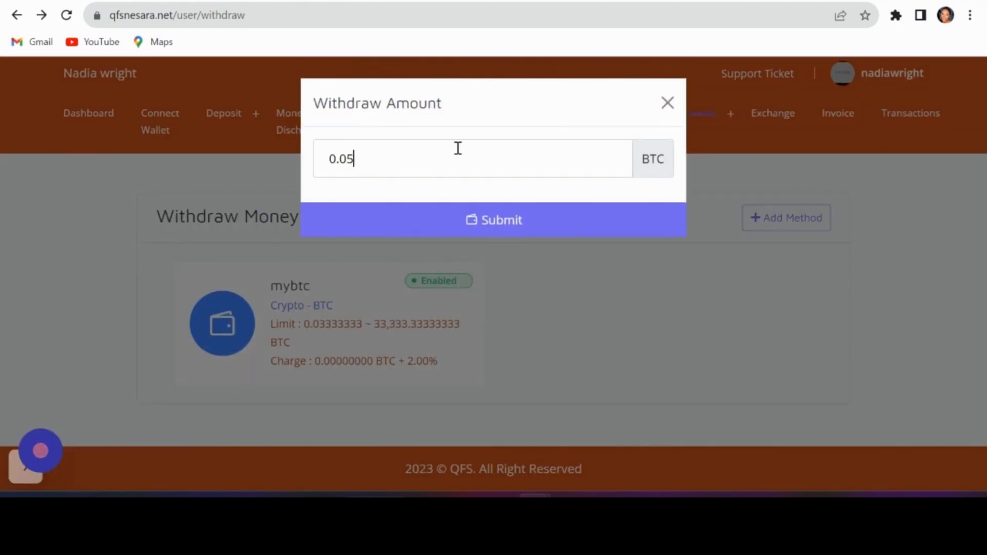
pyautogui.click(494, 220)
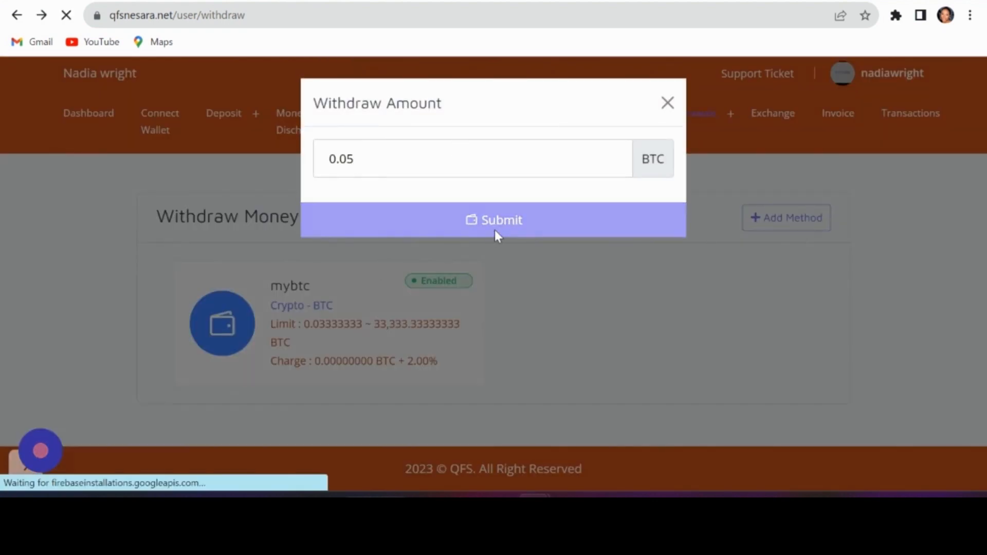
pyautogui.click(492, 220)
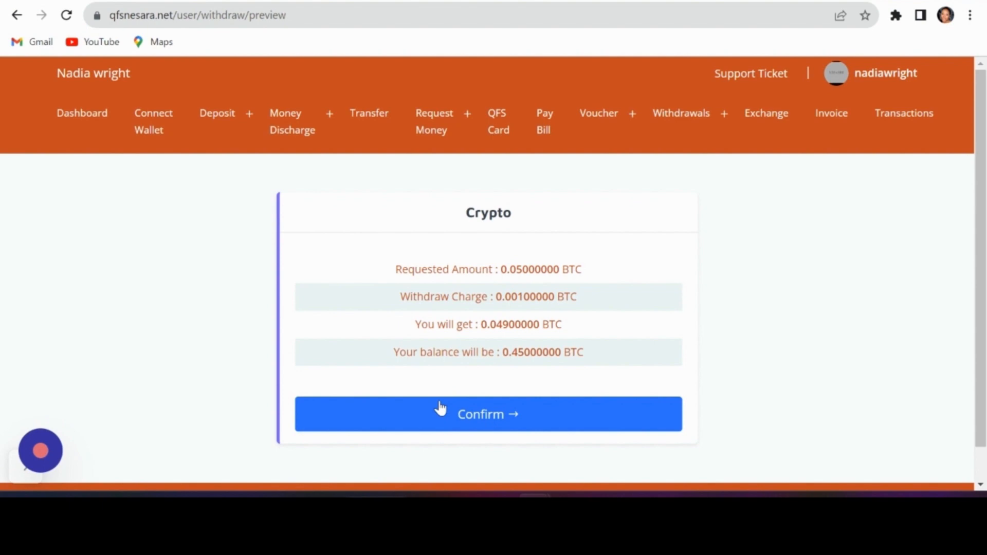
pyautogui.click(488, 414)
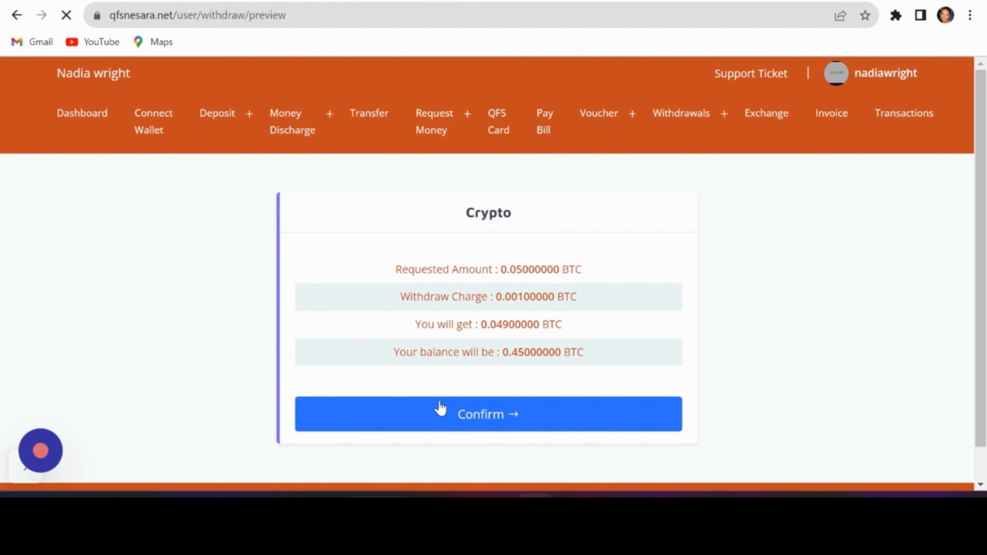
pyautogui.click(487, 413)
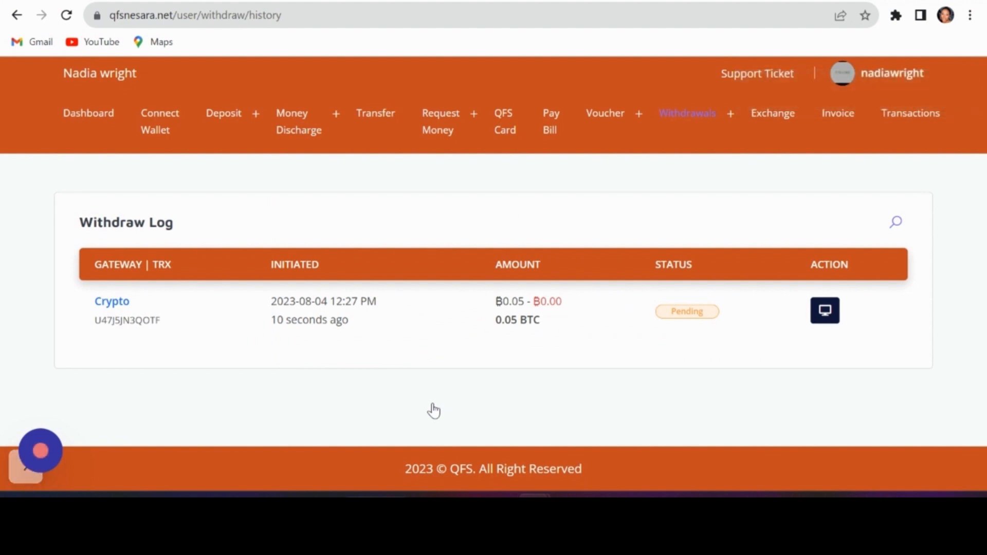
pyautogui.moveTo(545, 378)
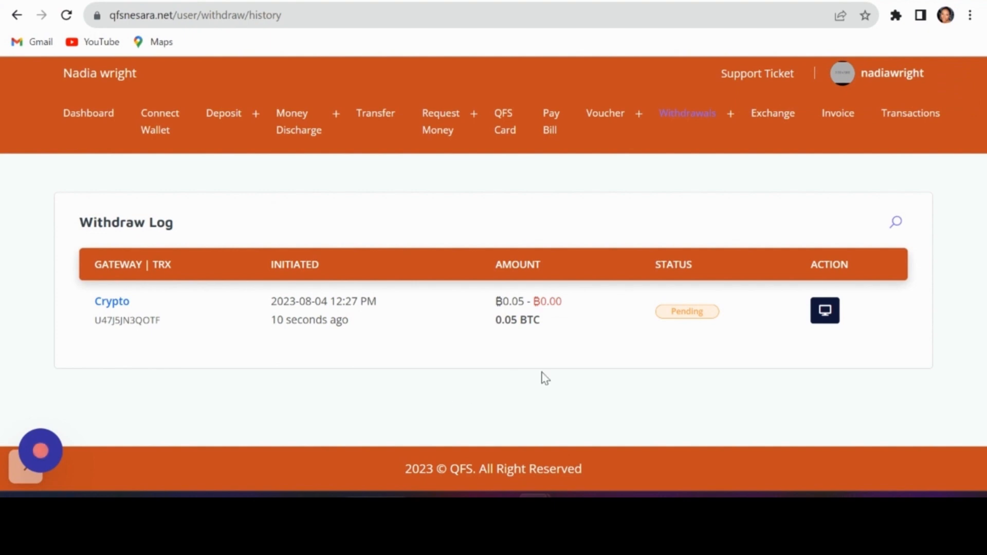
pyautogui.moveTo(661, 354)
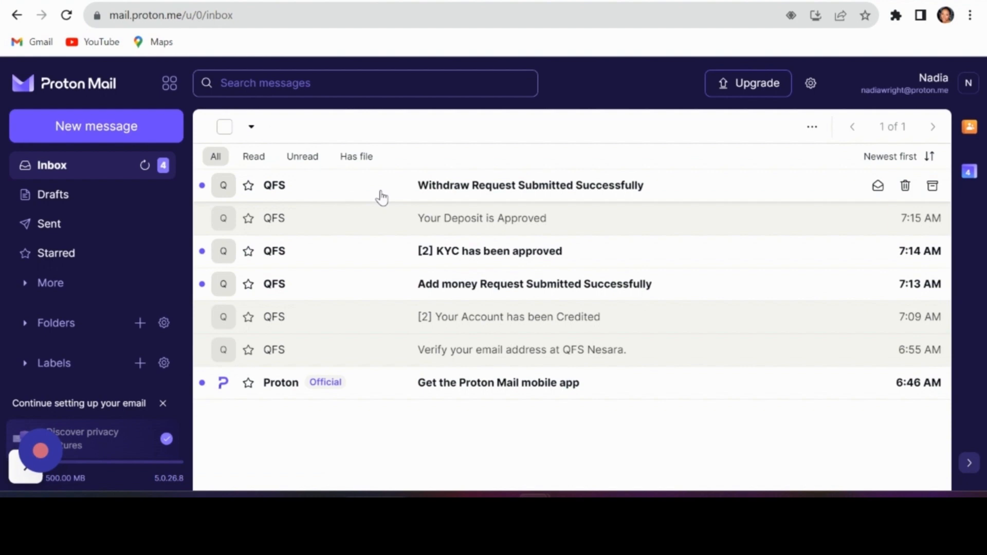
# Step: Read the 'Withdraw Request Submitted Successfully' email and its withdrawal details
pyautogui.click(530, 185)
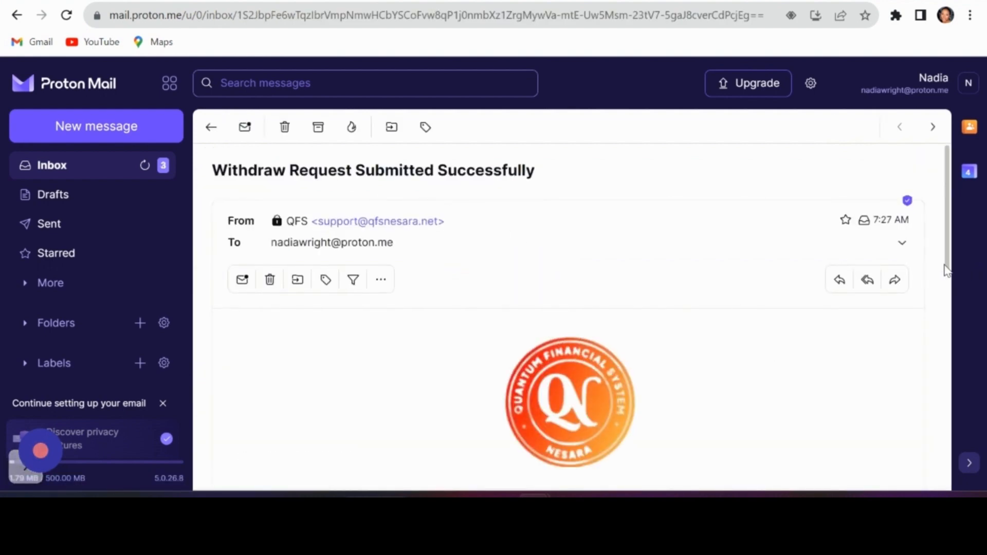
pyautogui.scroll(-3)
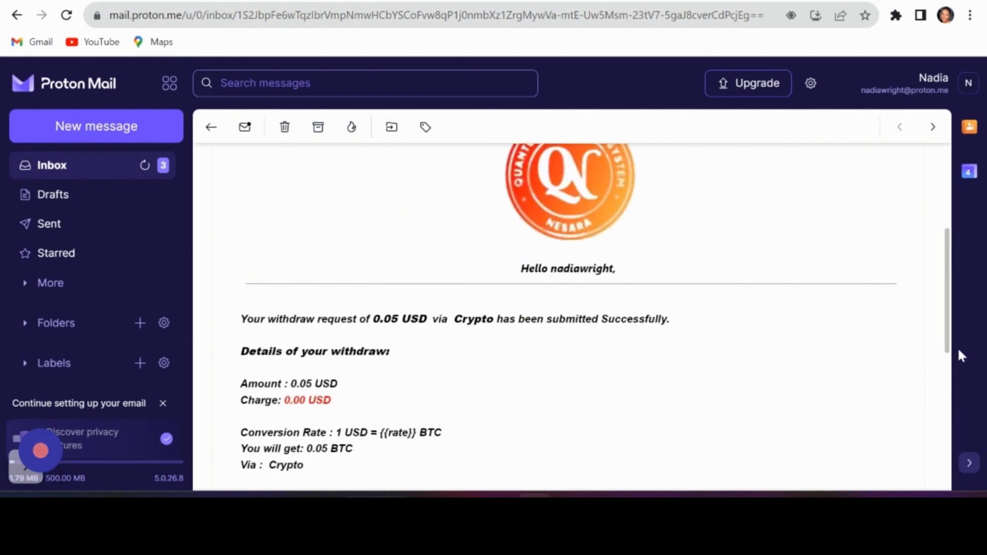
pyautogui.scroll(-3)
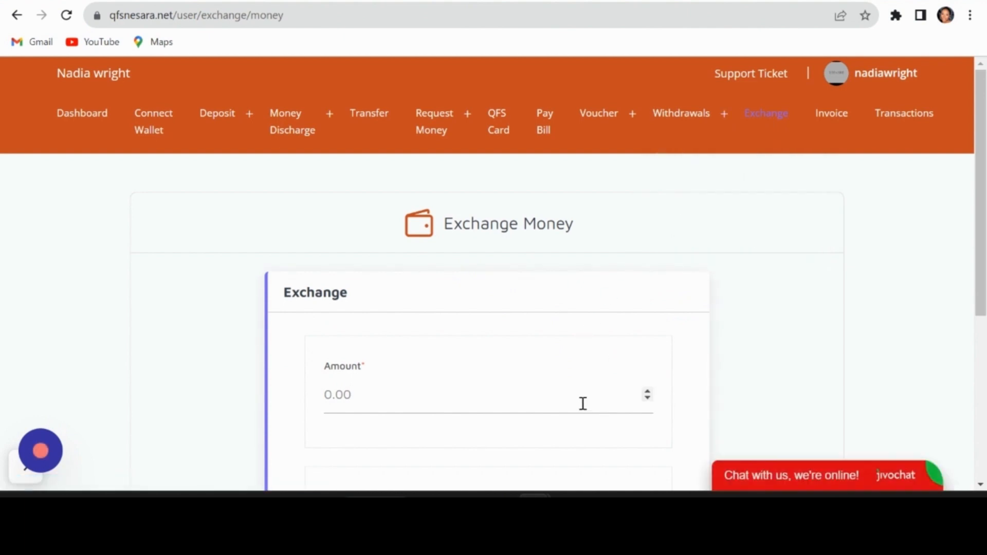
# Step: Enter 200 as the exchange amount with XRP as the source currency
pyautogui.scroll(-3)
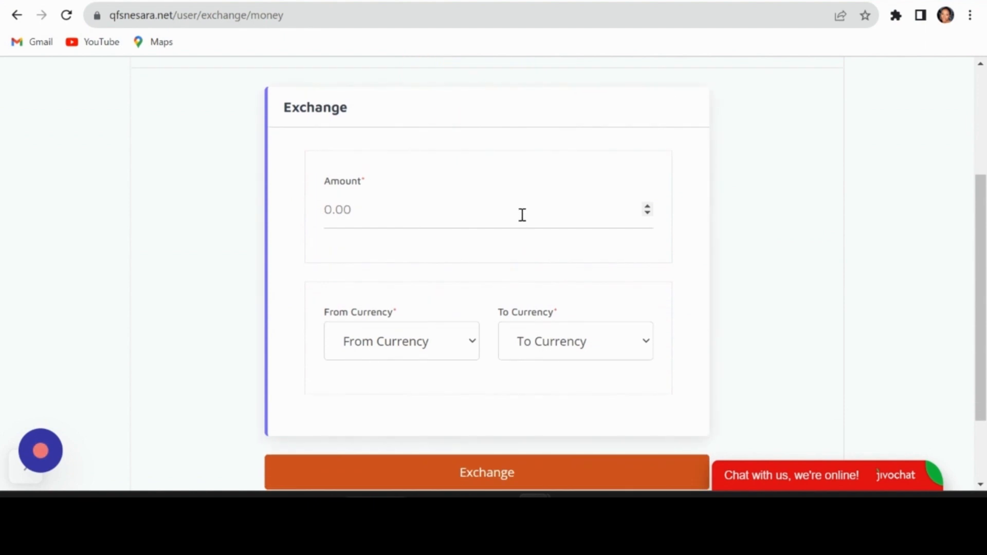
pyautogui.click(486, 472)
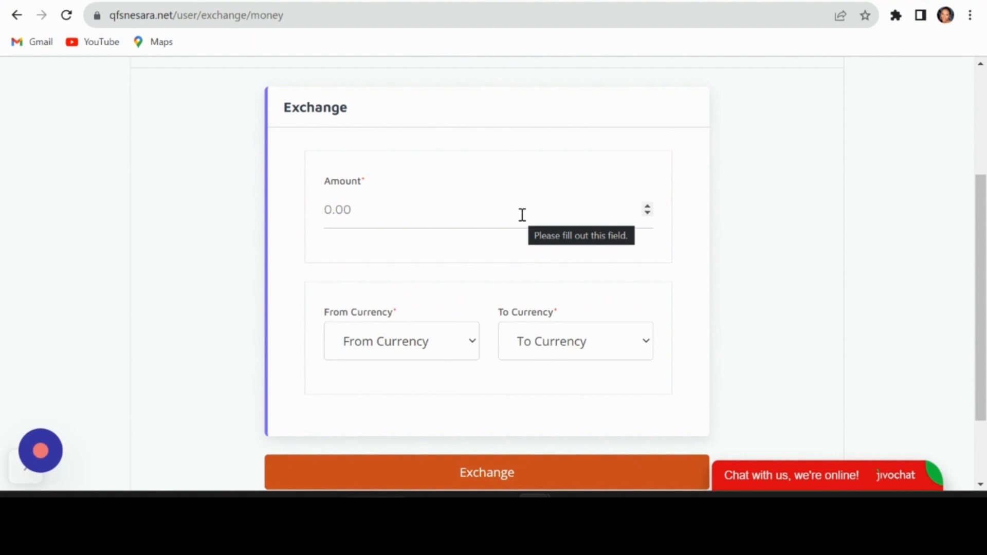
pyautogui.write('2')
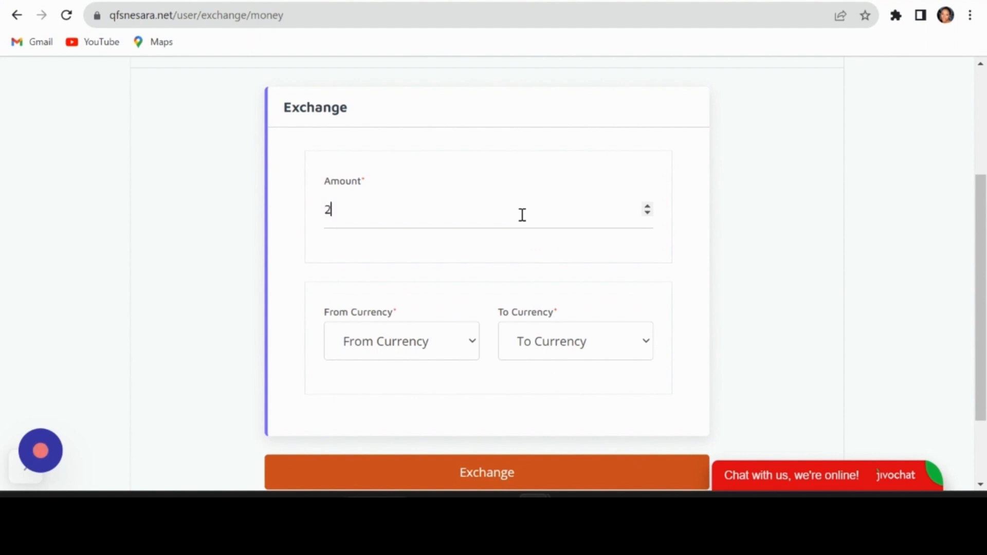
pyautogui.write('00')
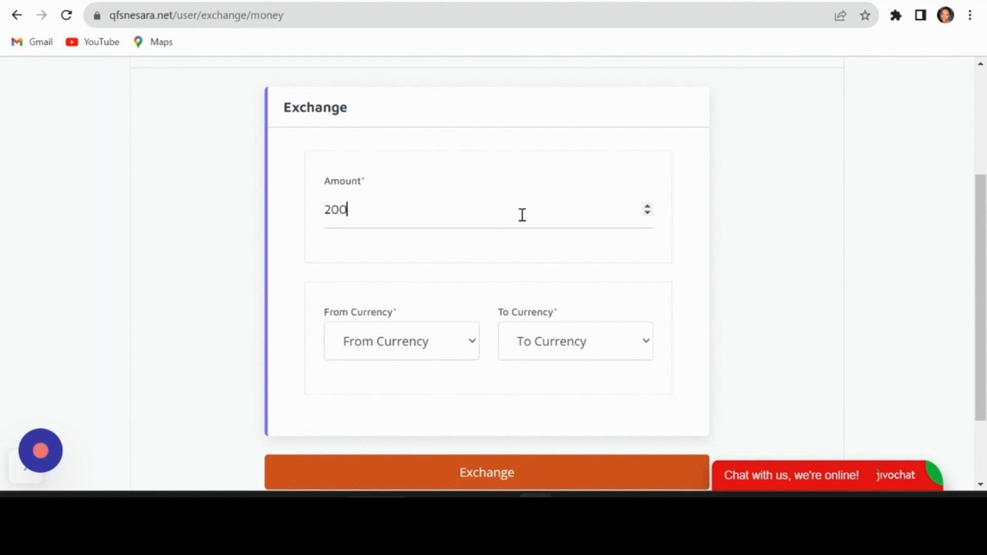
pyautogui.moveTo(421, 333)
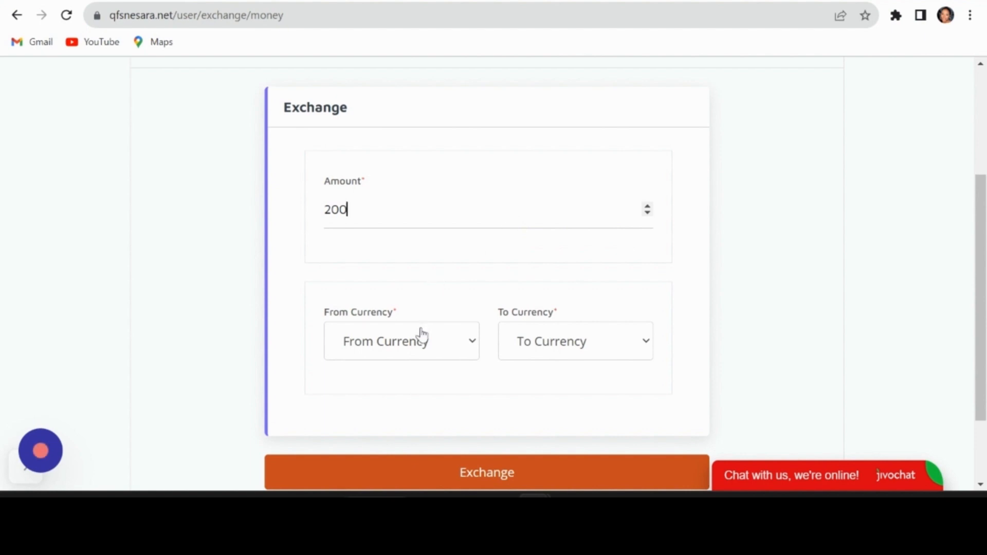
pyautogui.click(401, 341)
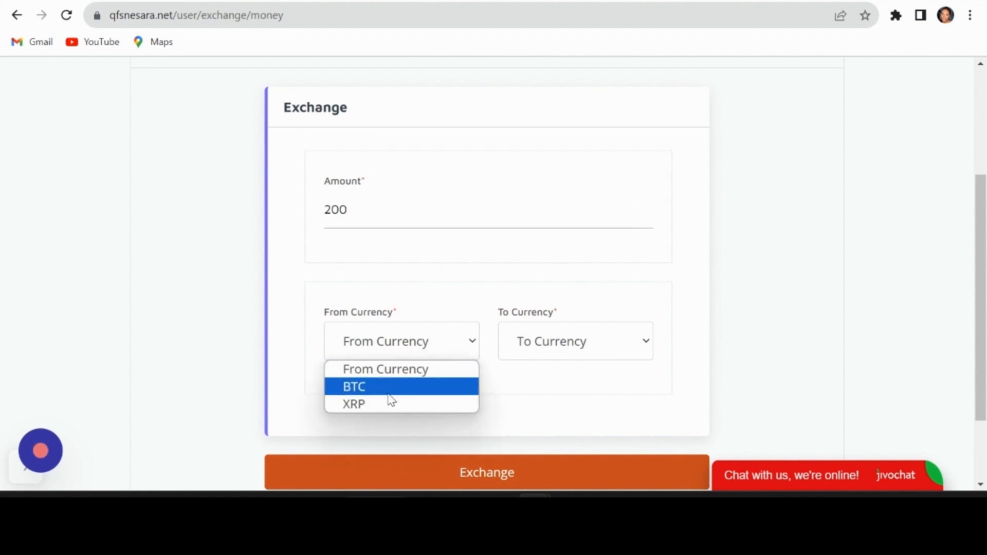
pyautogui.click(353, 404)
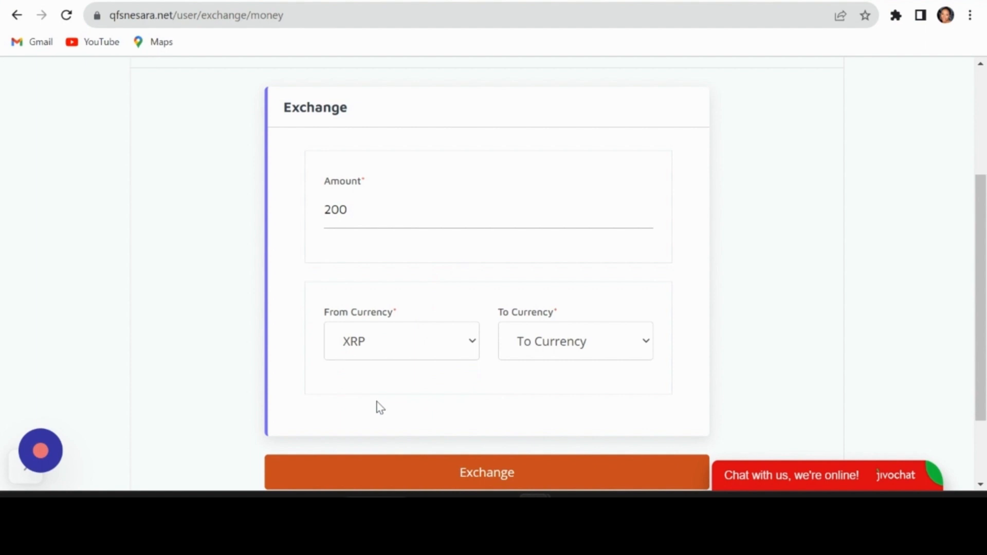
# Step: Set USD as the target currency and confirm the exchange quoted at 98.00 USD
pyautogui.scroll(-3)
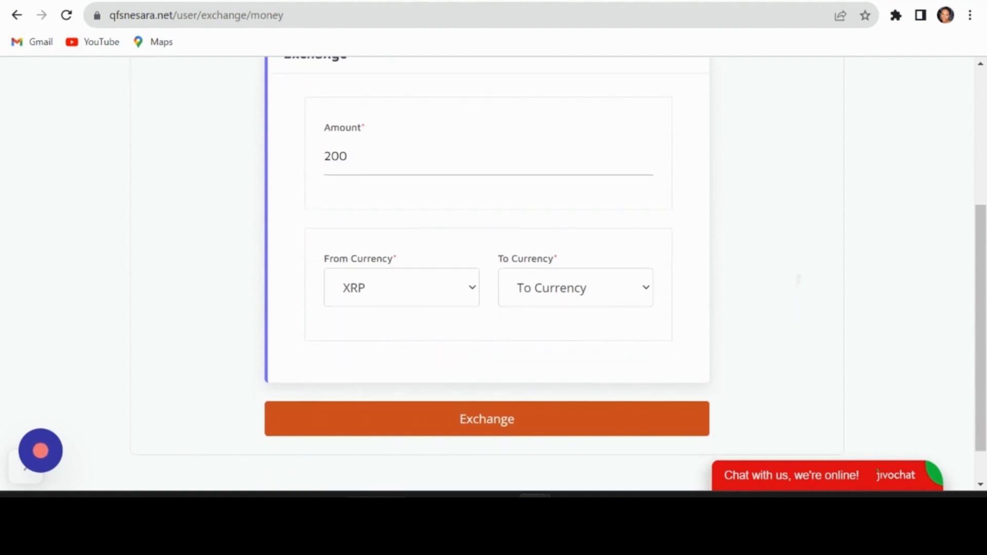
pyautogui.click(574, 288)
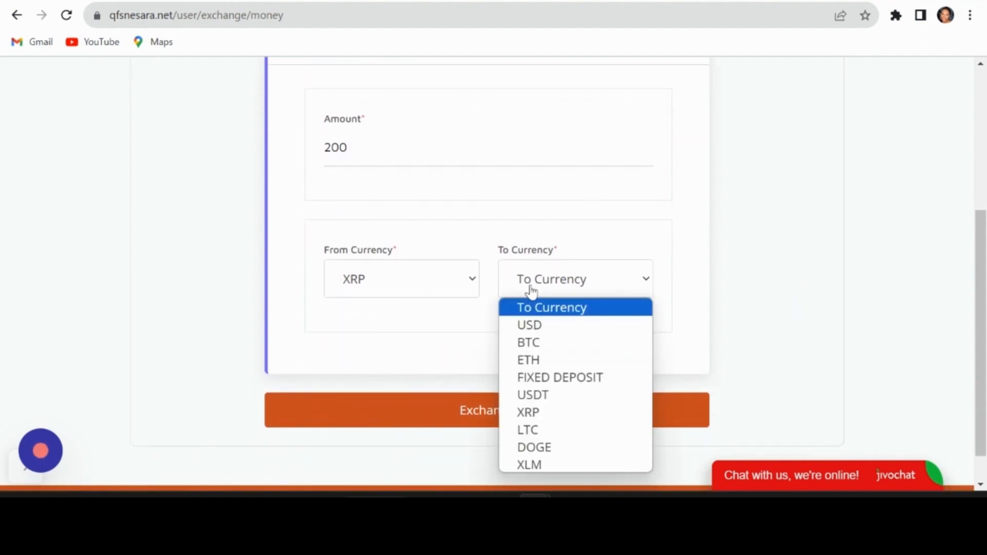
pyautogui.moveTo(529, 325)
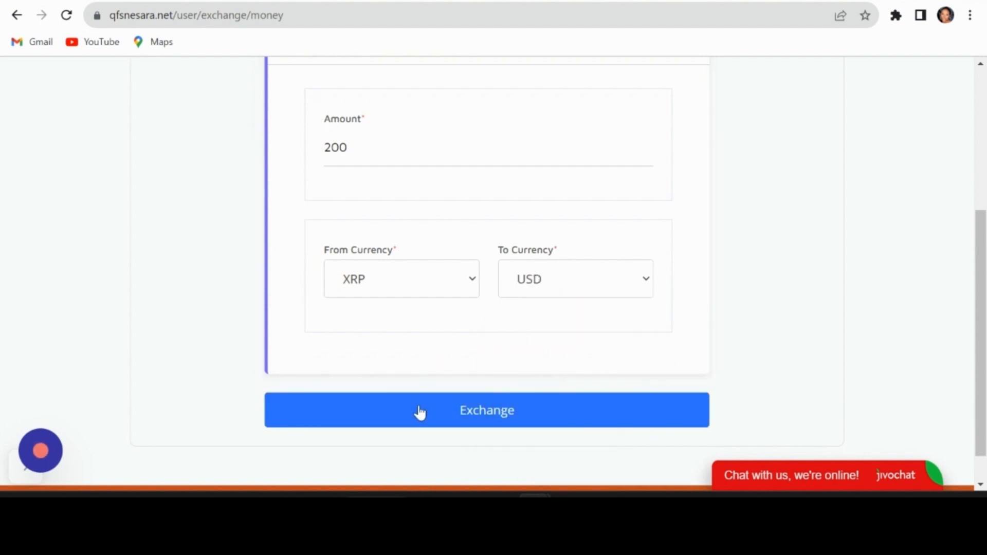
pyautogui.click(487, 411)
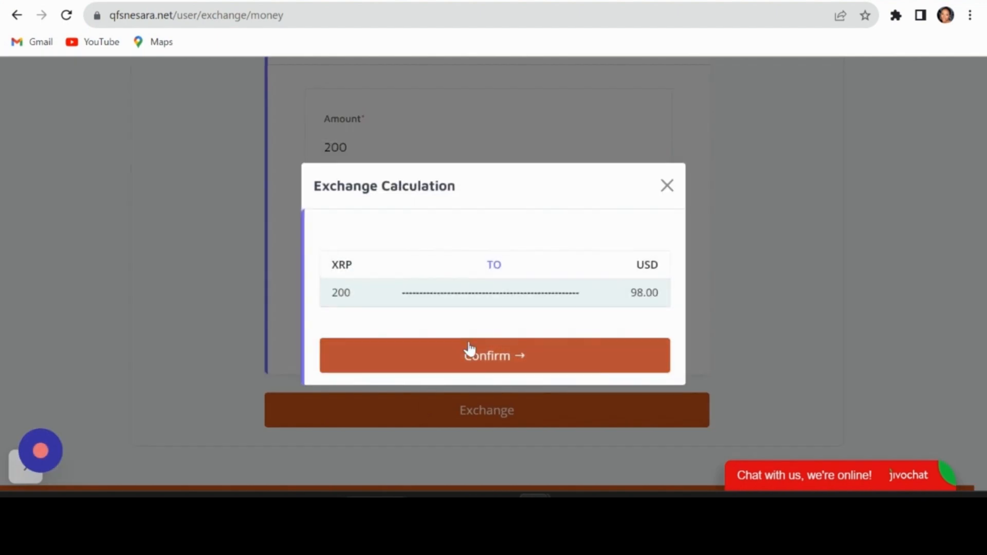
pyautogui.moveTo(494, 356)
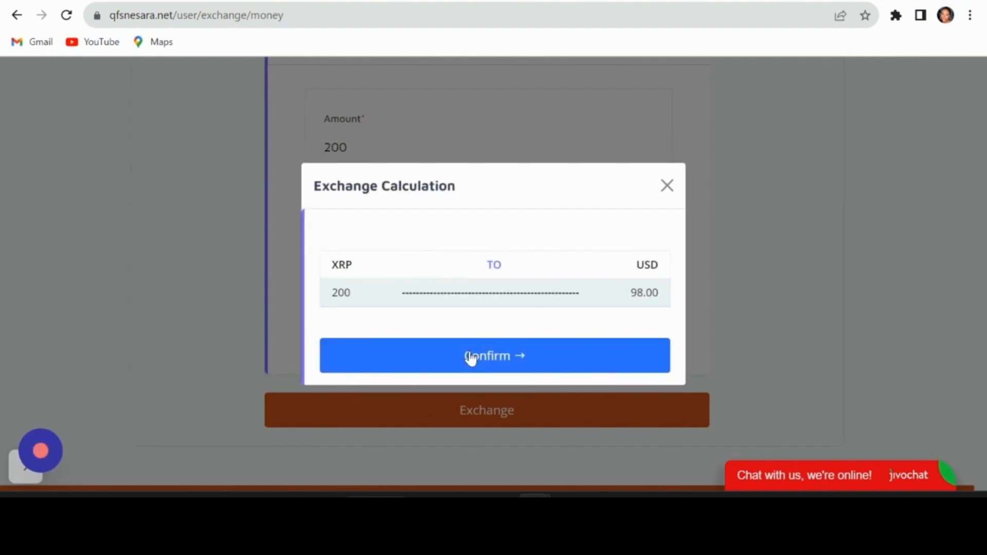
pyautogui.click(495, 356)
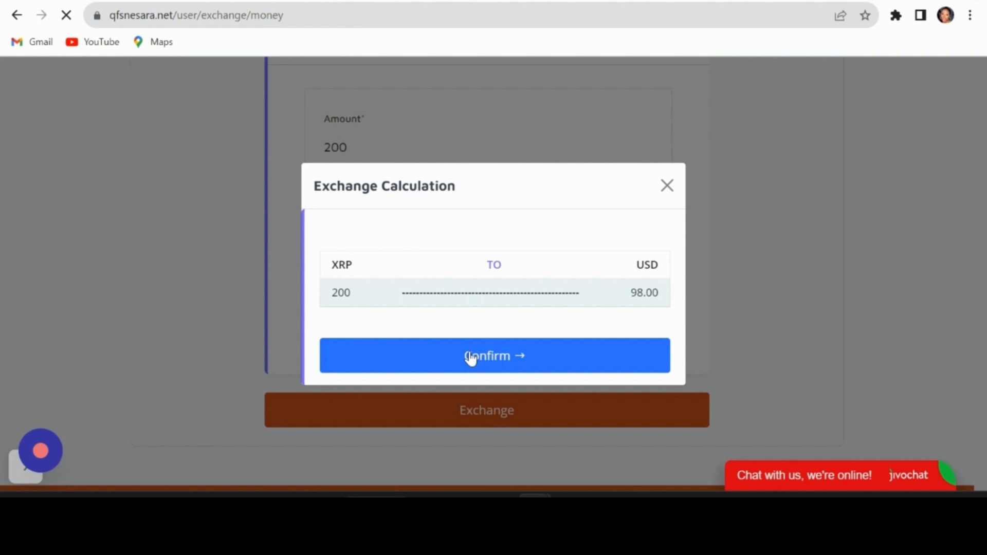
pyautogui.click(495, 355)
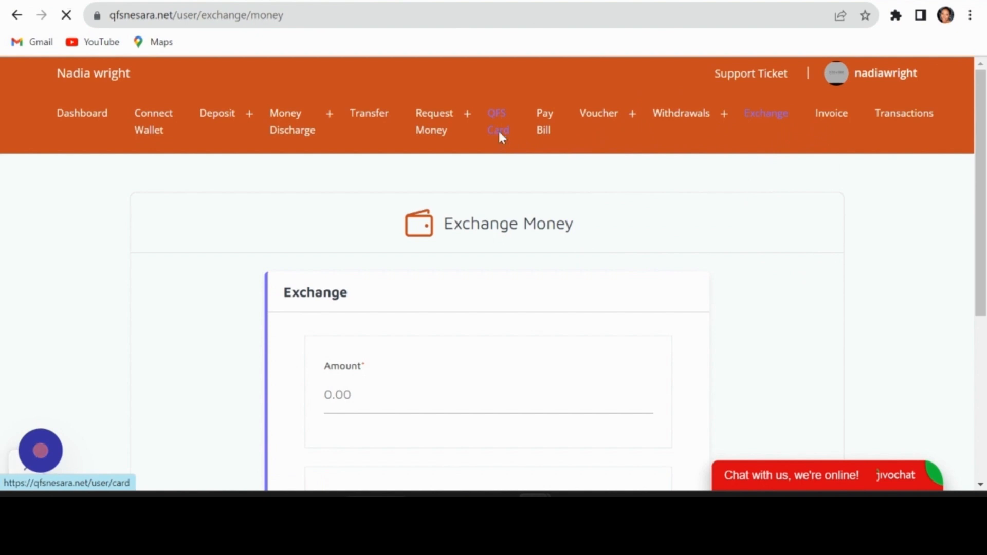
# Step: Show the QFS Card page's ordering options for Mastercard, American Express, Visa and Verve
pyautogui.click(498, 122)
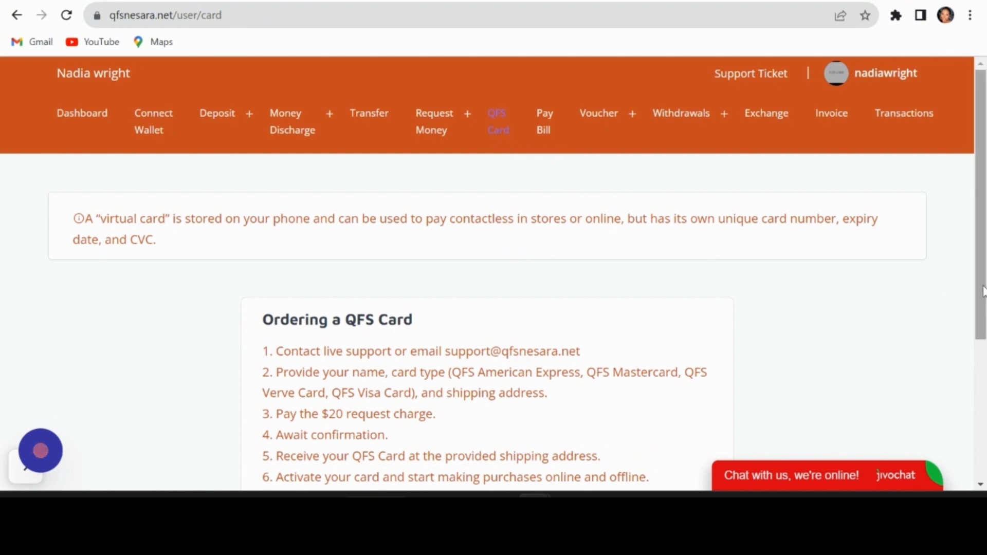
pyautogui.scroll(-3)
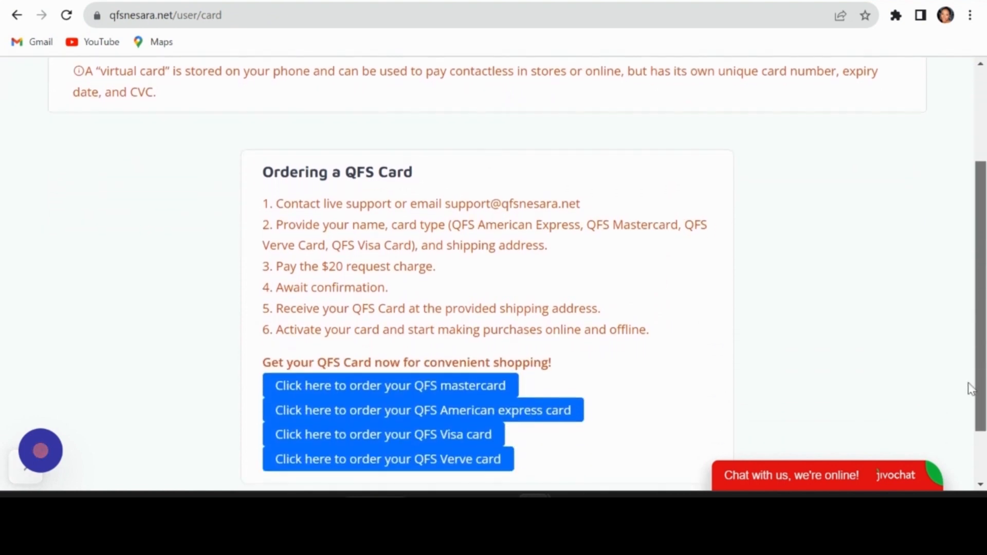
pyautogui.scroll(-3)
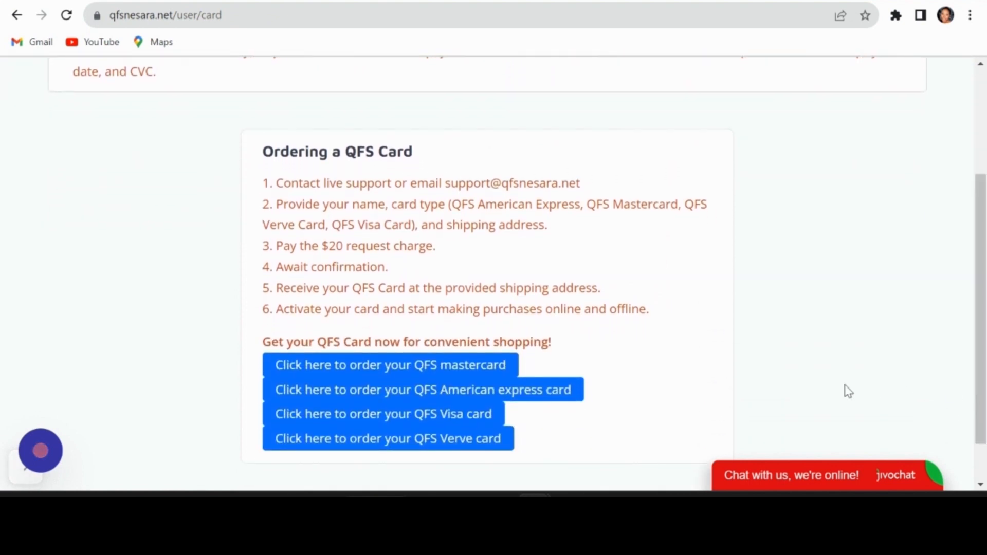
pyautogui.moveTo(531, 397)
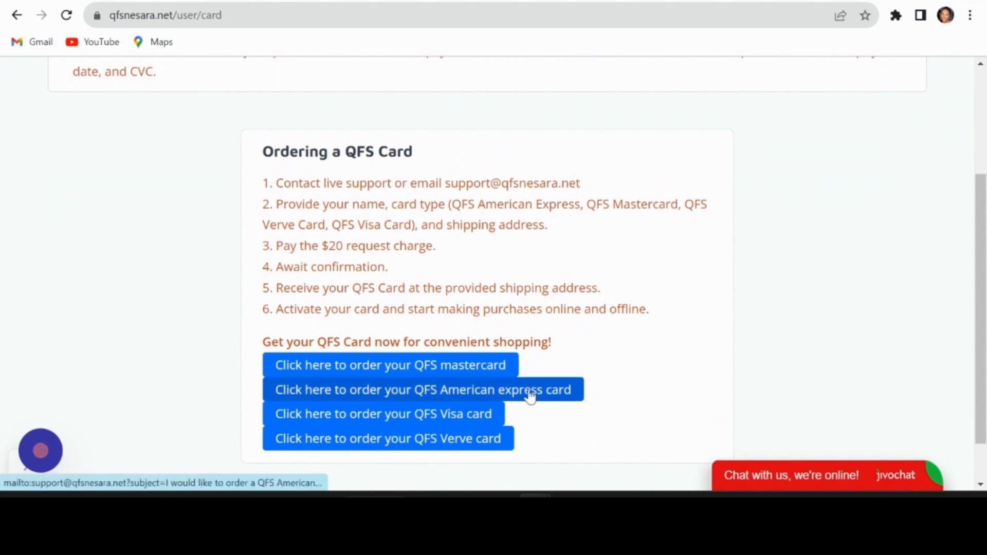